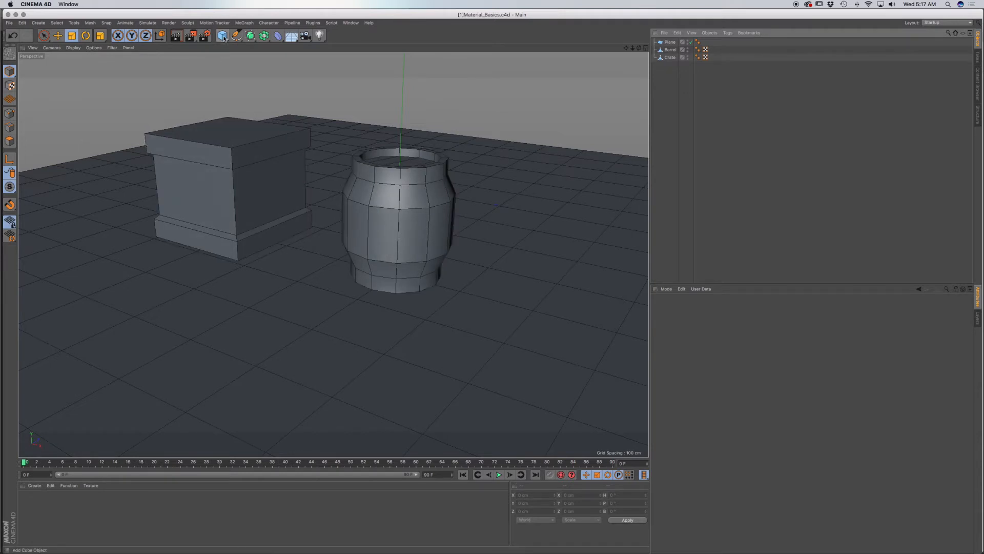
Create a new default grey material from the Material Manager's Create menu
left_click(222, 34)
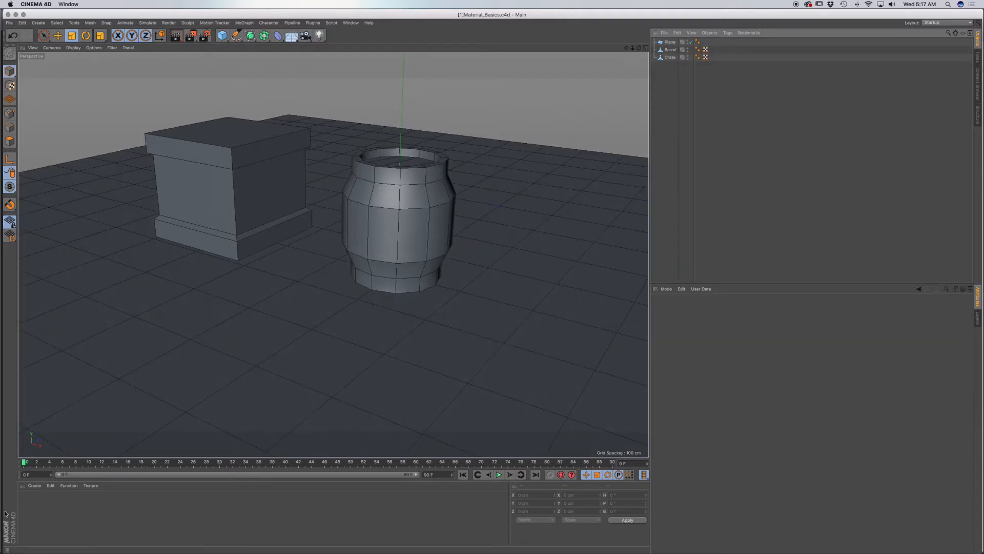
mouse_move(36, 506)
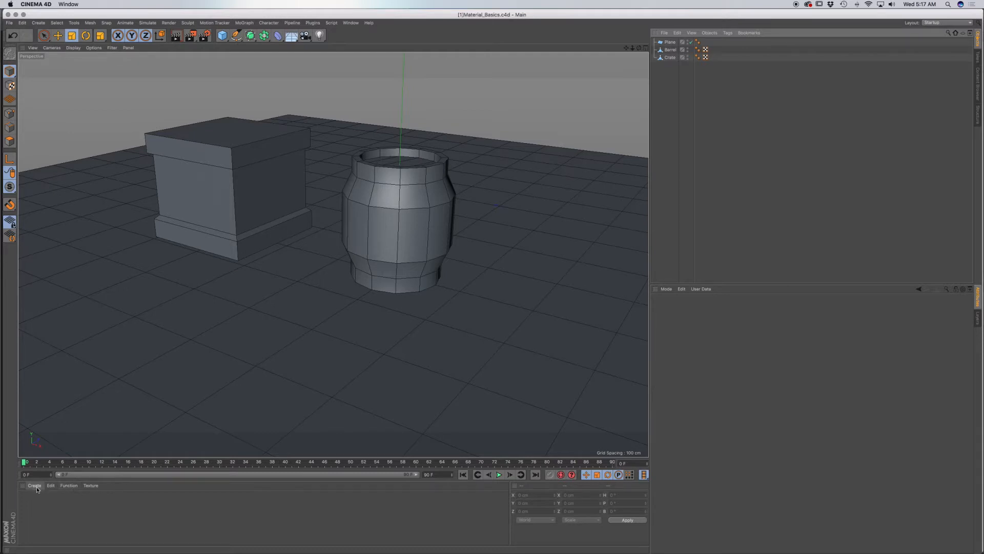
left_click(35, 485)
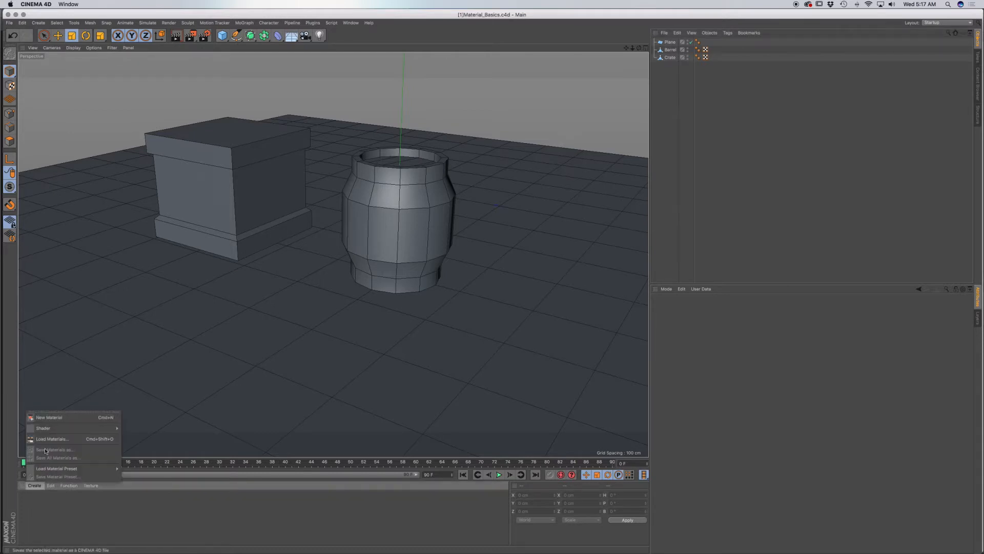
left_click(49, 418)
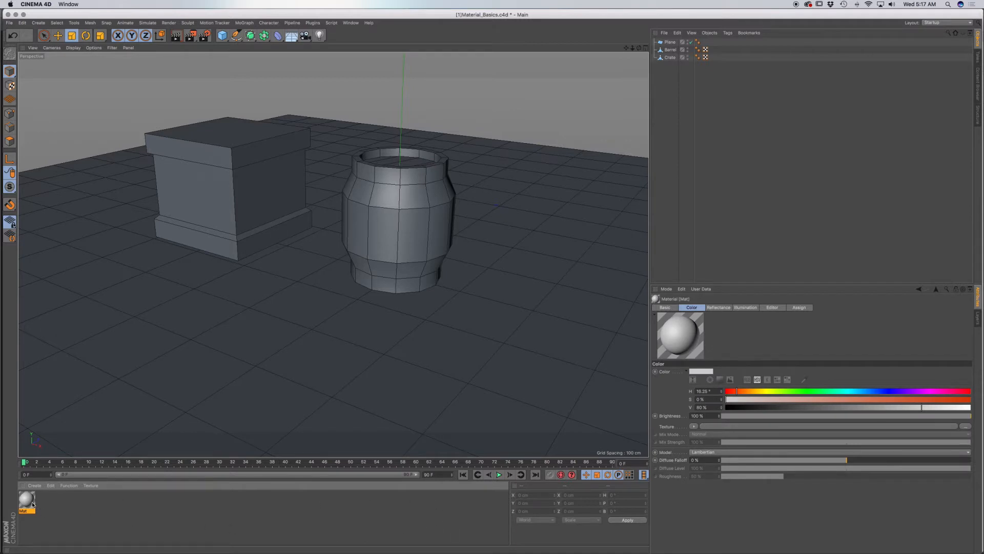
mouse_move(59, 514)
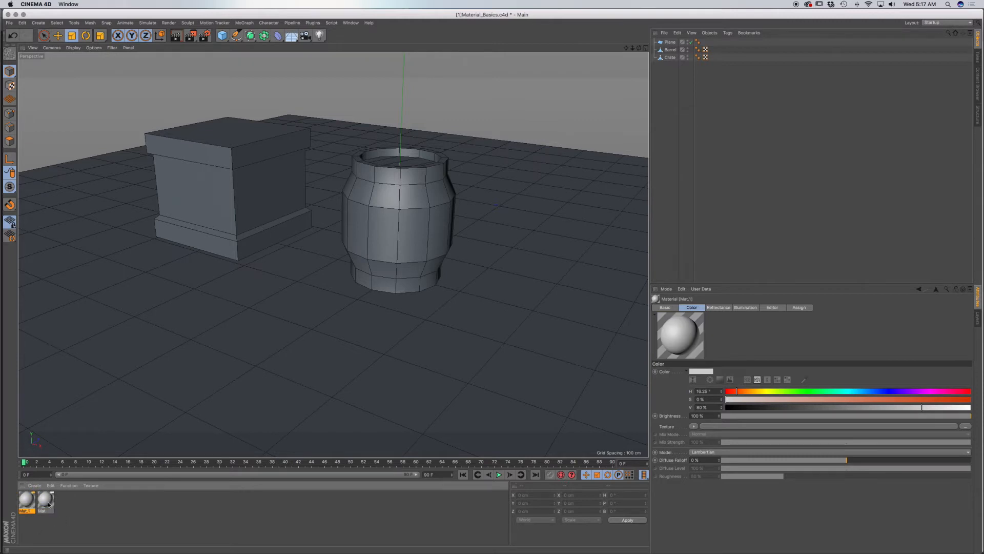
Select the second new material and open it in the full Material Editor window
left_click(43, 500)
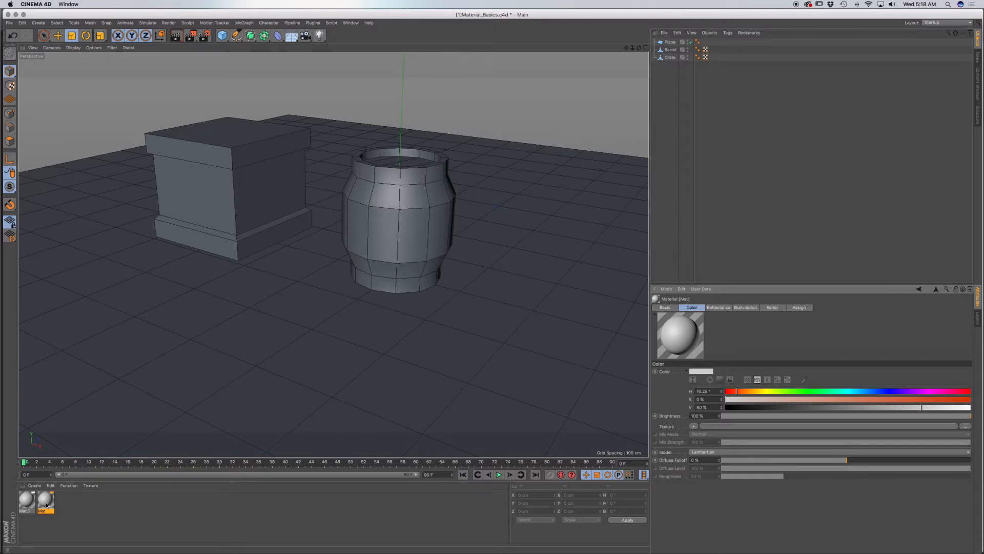
double_click(41, 499)
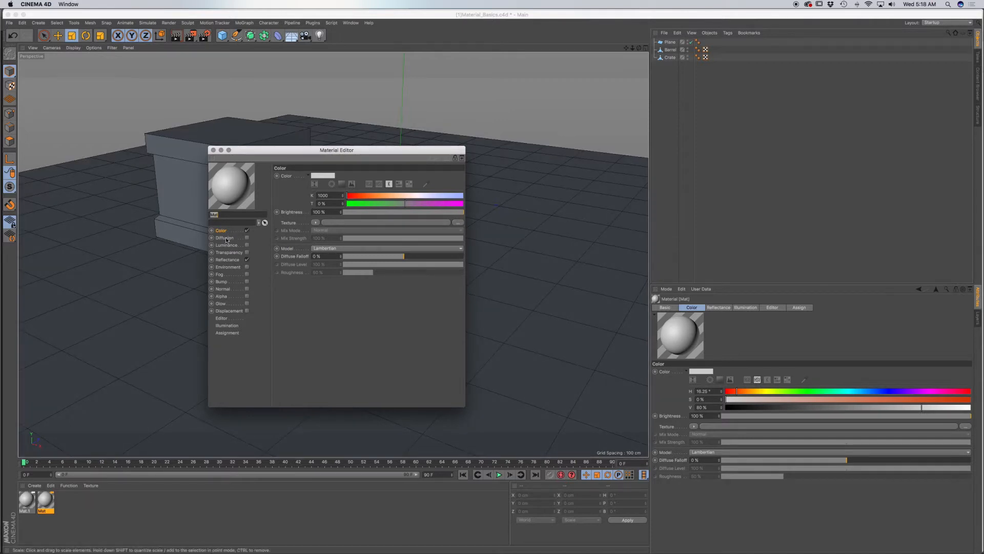
Delete the extra material, open the remaining one, rename it Orange and reposition its editor window
left_click(214, 150)
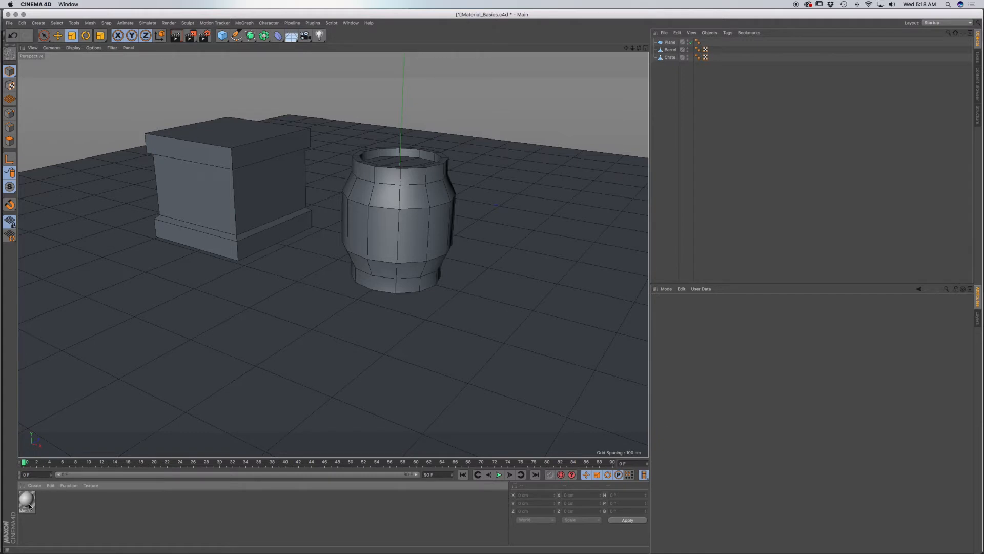
double_click(27, 502)
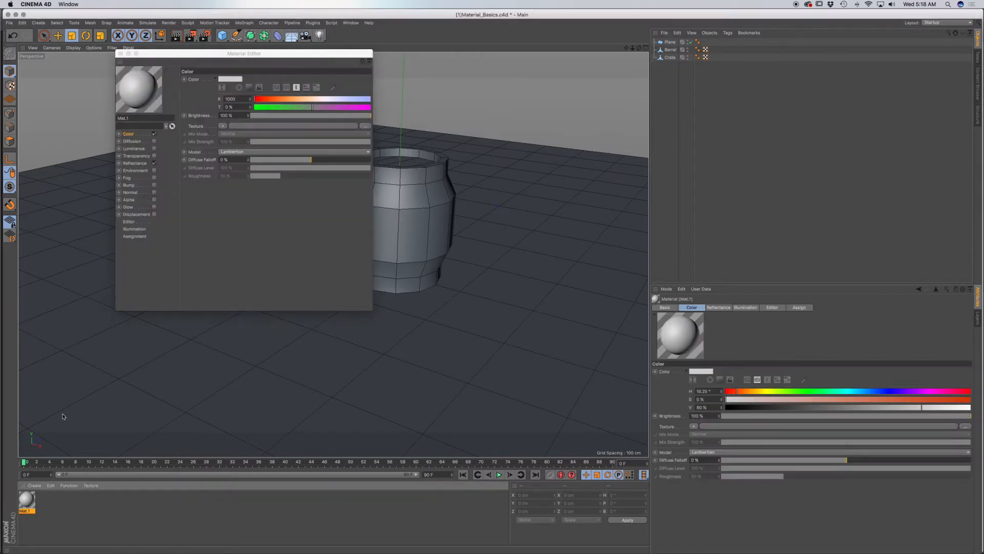
double_click(124, 118)
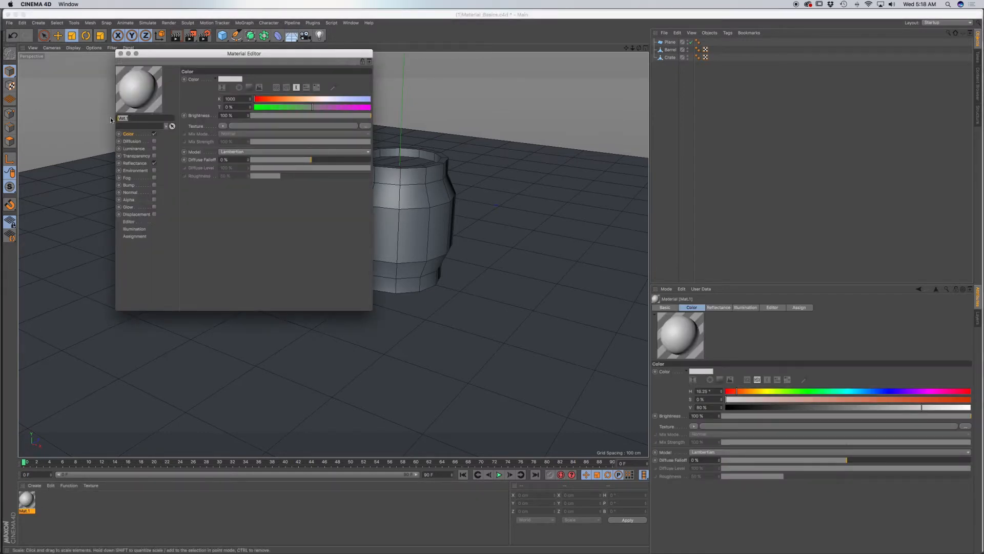
left_click_drag(244, 53, 348, 119)
type("Orange")
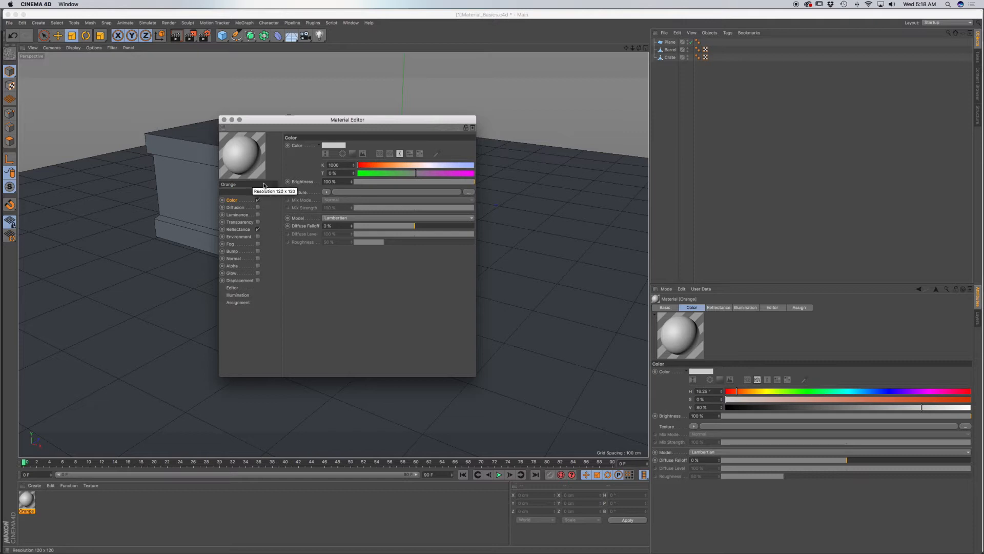
left_click_drag(348, 119, 317, 126)
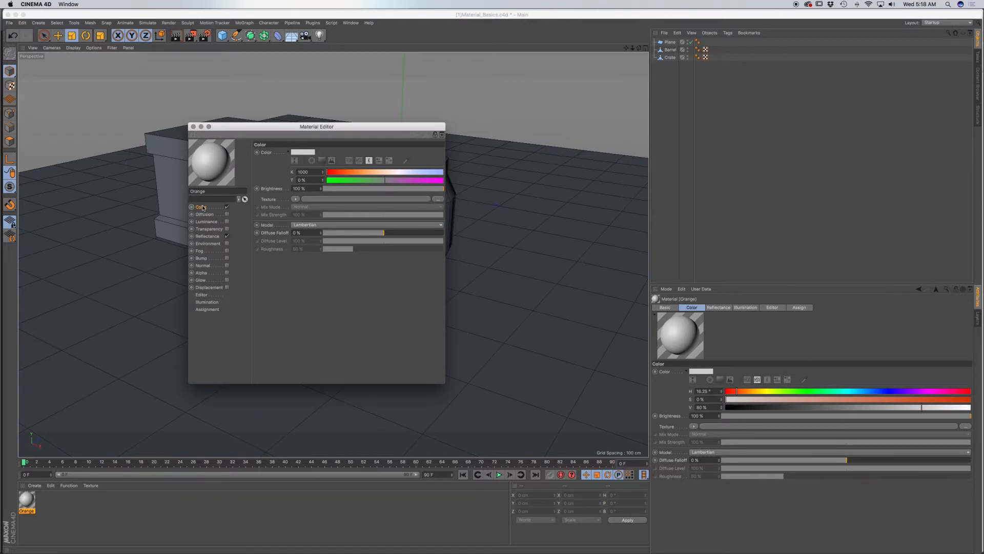
left_click(204, 214)
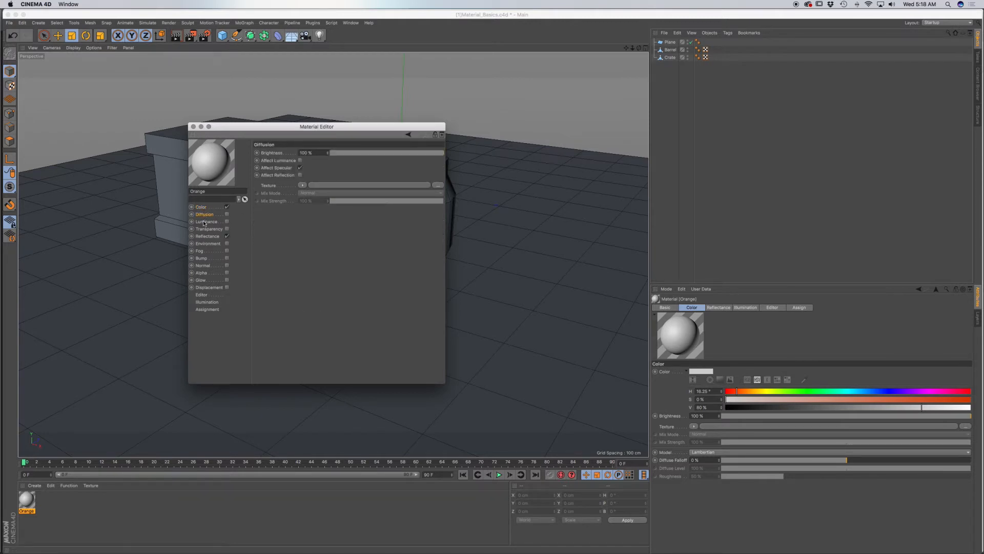
left_click(207, 221)
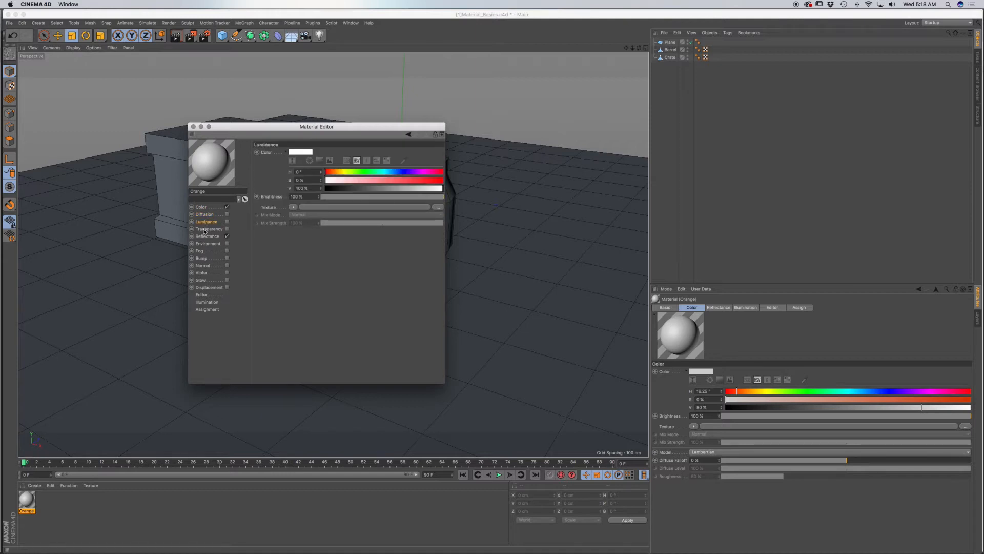
left_click(201, 206)
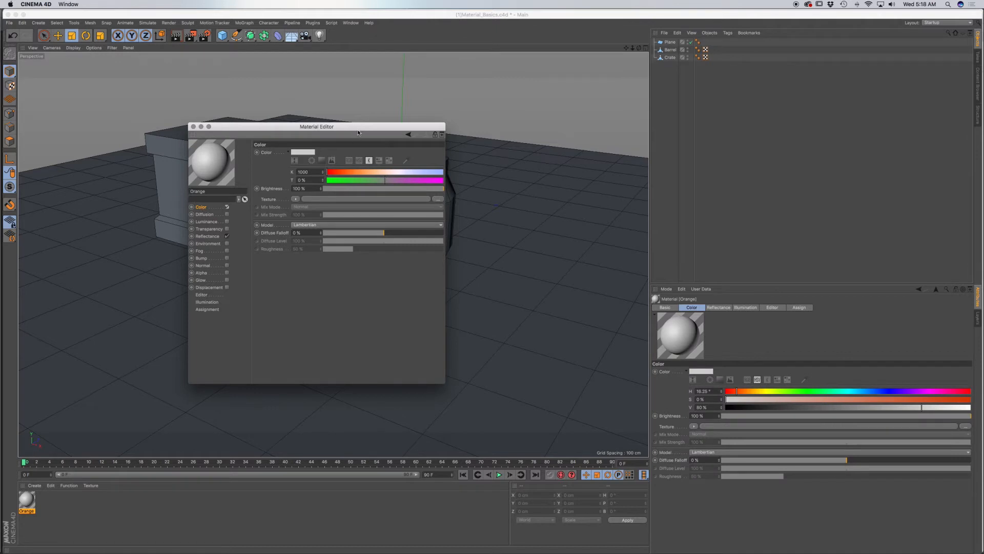
left_click_drag(316, 126, 346, 147)
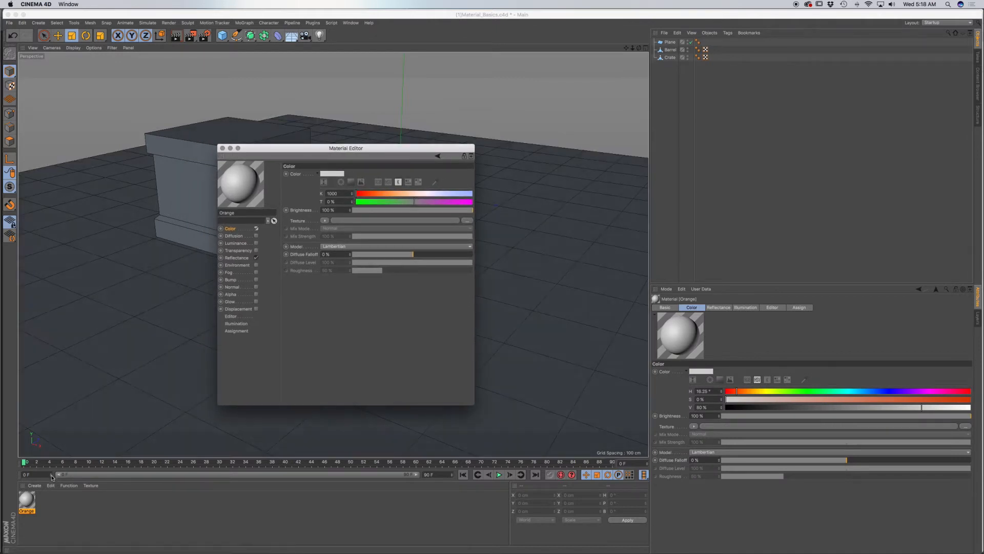
left_click_drag(345, 148, 247, 144)
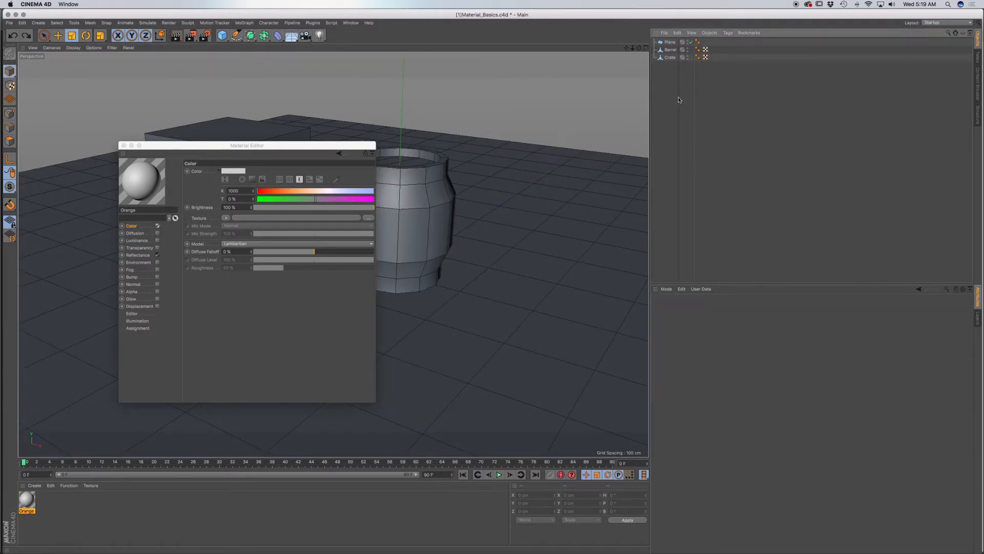
Drag the Orange material onto the Barrel and show its Assignment list naming Barrel
left_click_drag(247, 145, 550, 157)
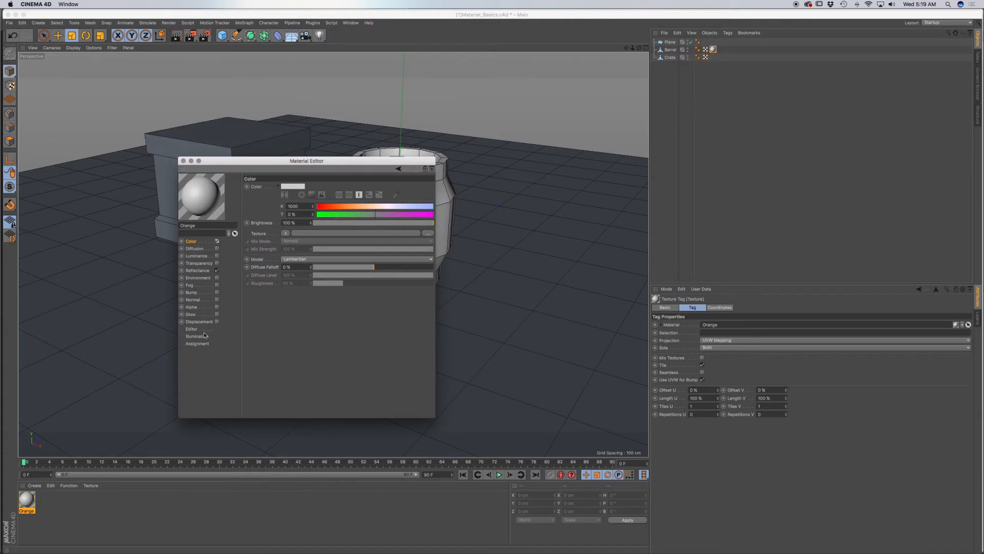
left_click(197, 343)
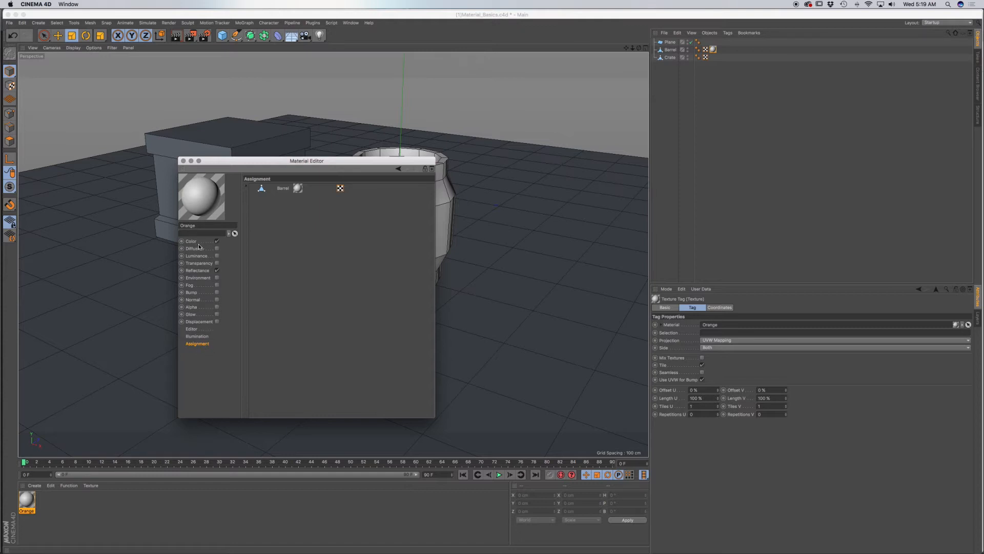
mouse_move(281, 227)
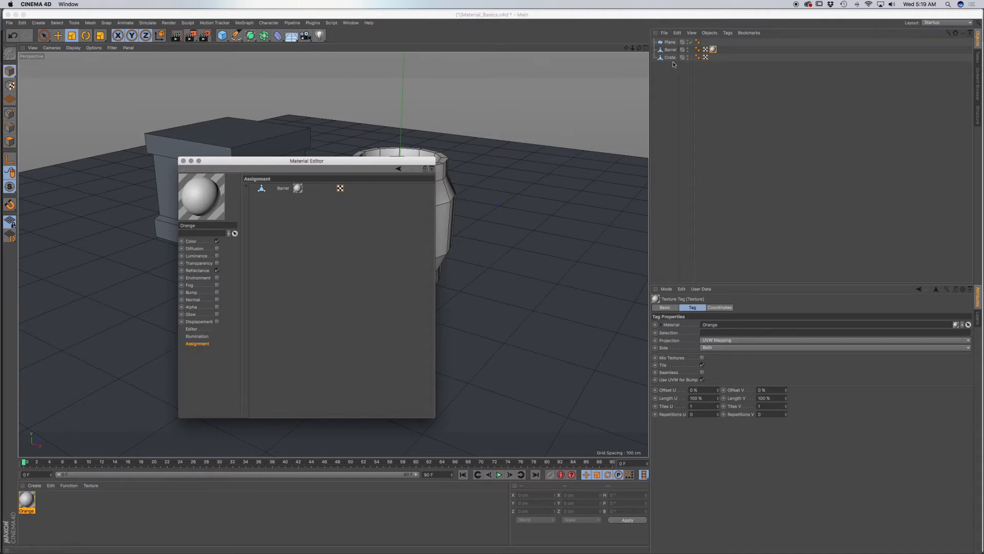
Move the Material Editor window aside so it no longer covers the barrel
left_click(669, 57)
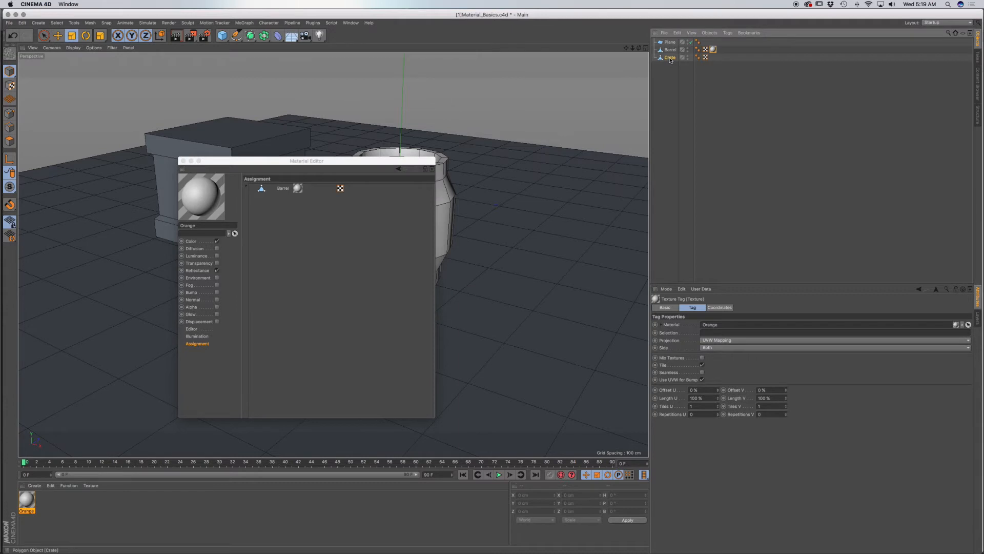
left_click(283, 187)
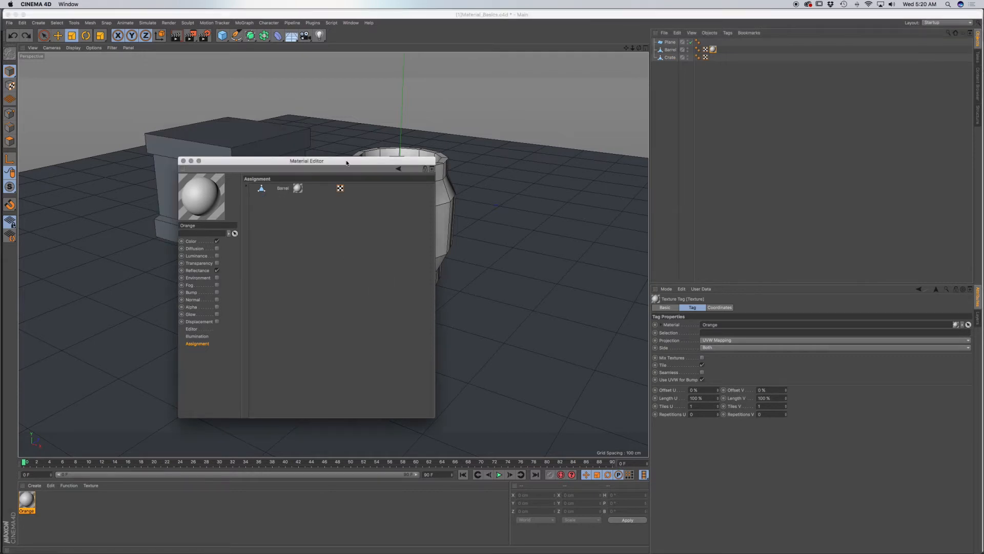
left_click_drag(306, 160, 705, 179)
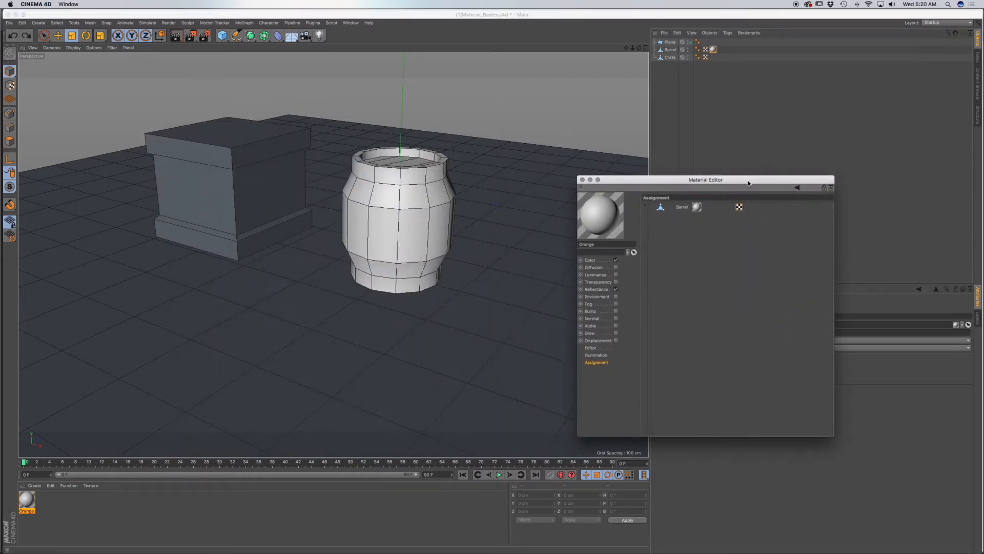
Return the Orange material editor to its Color channel and place the window beside the barrel
left_click(590, 260)
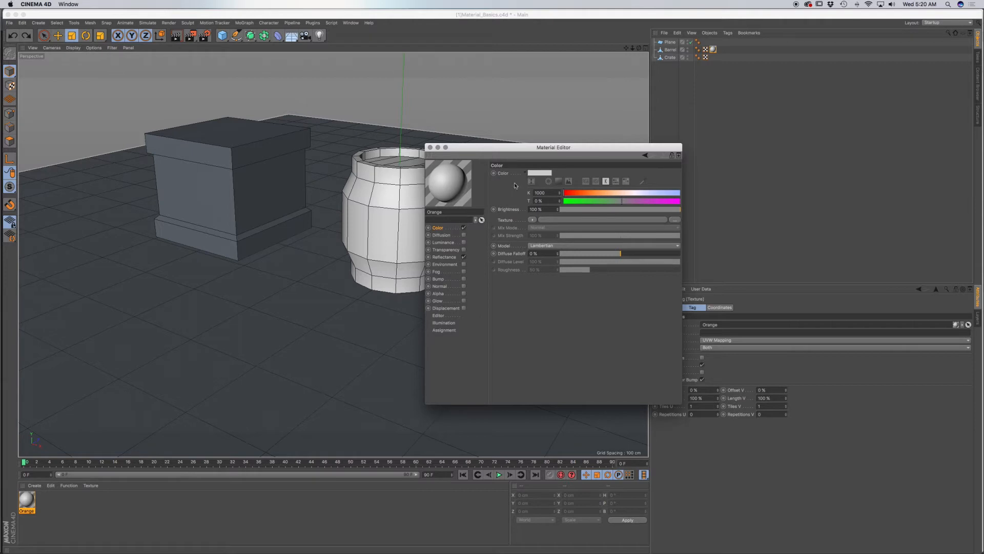
left_click_drag(552, 146, 566, 183)
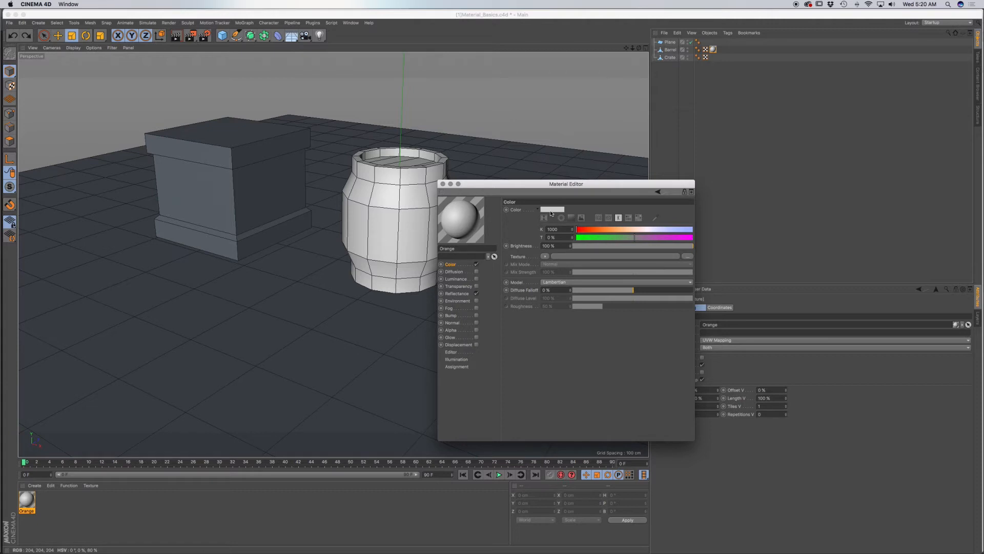
left_click(552, 209)
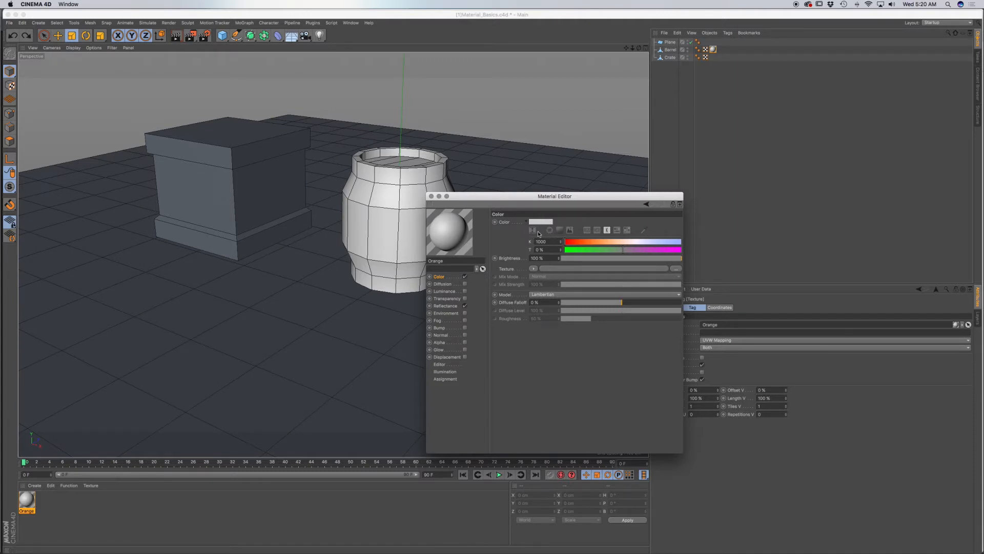
Expand the colour picker, choose a reddish orange in the colour field and switch to the colour wheel
left_click(532, 229)
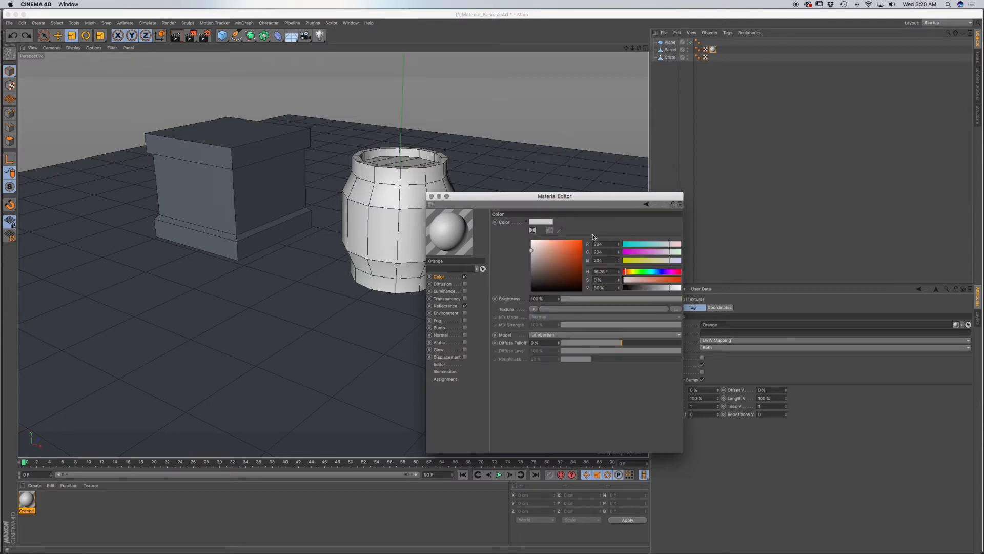
mouse_move(638, 280)
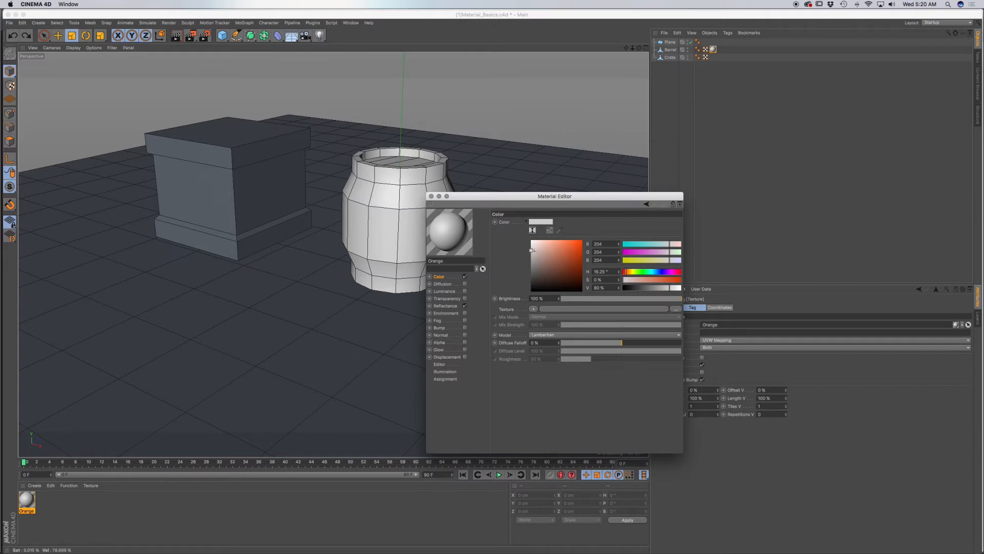
left_click(566, 255)
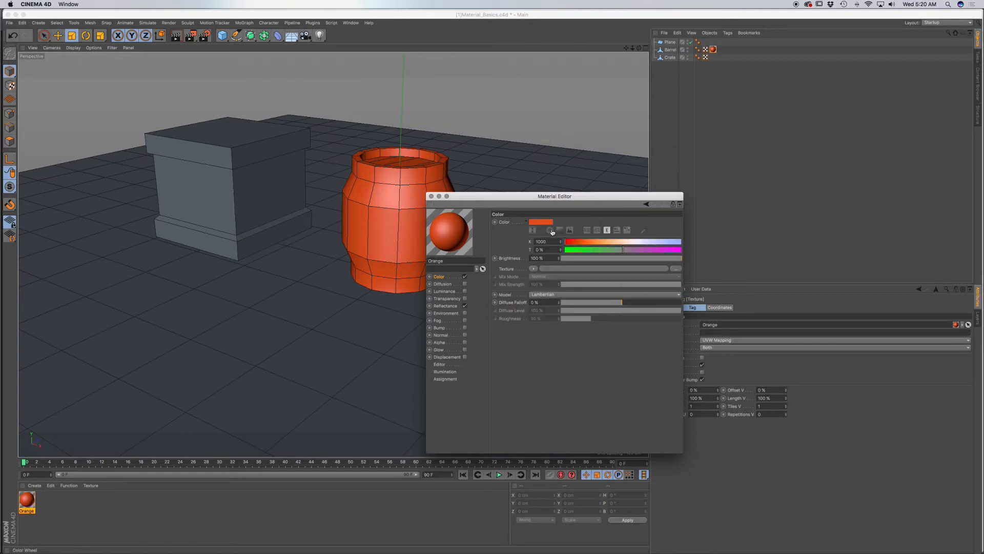
left_click(544, 229)
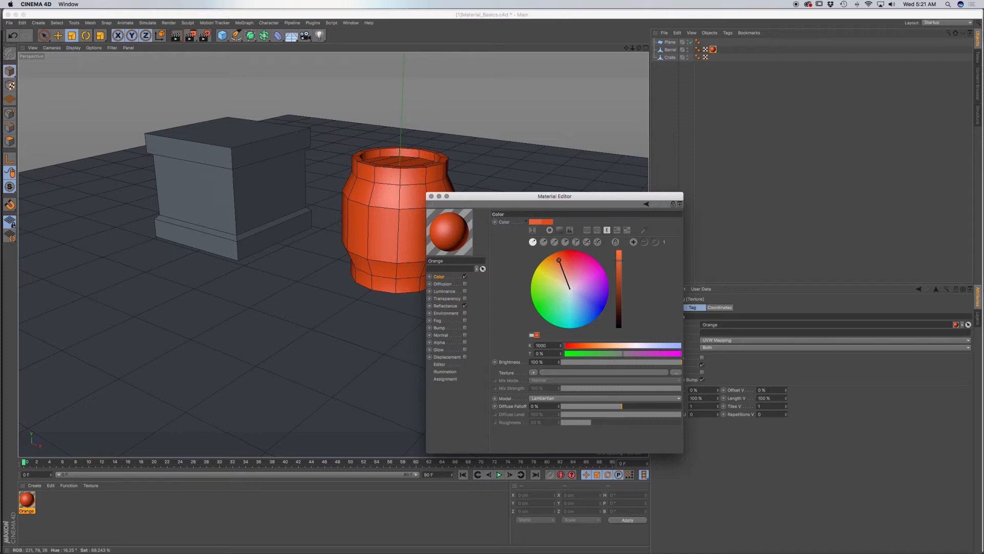
Drag the hue slider so the barrel's orange becomes warmer and yellower
left_click(559, 230)
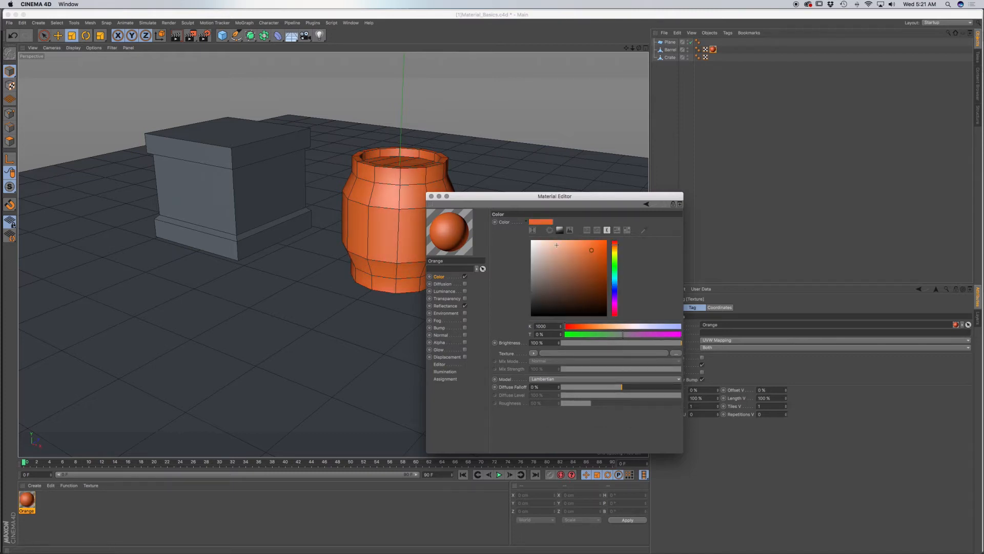
left_click(615, 247)
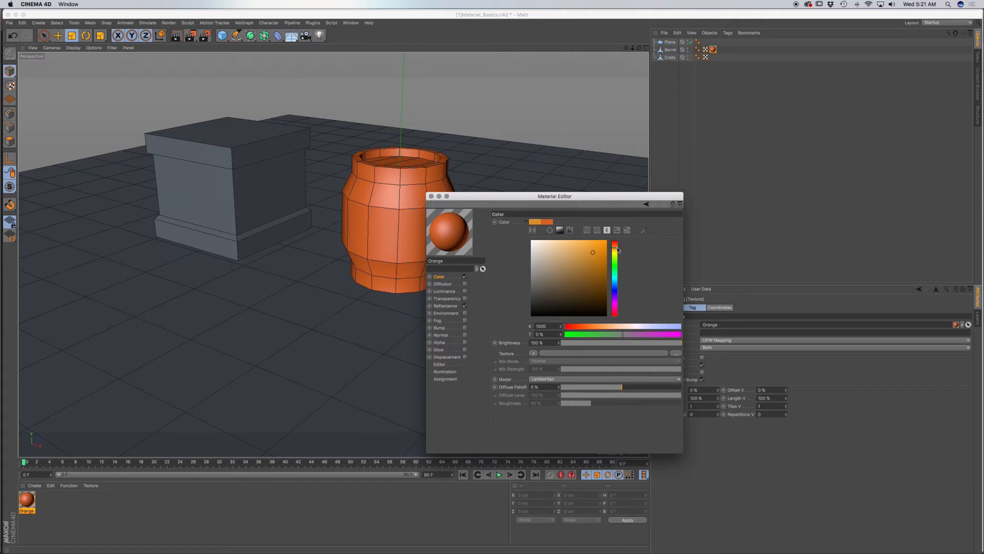
left_click_drag(593, 251, 615, 251)
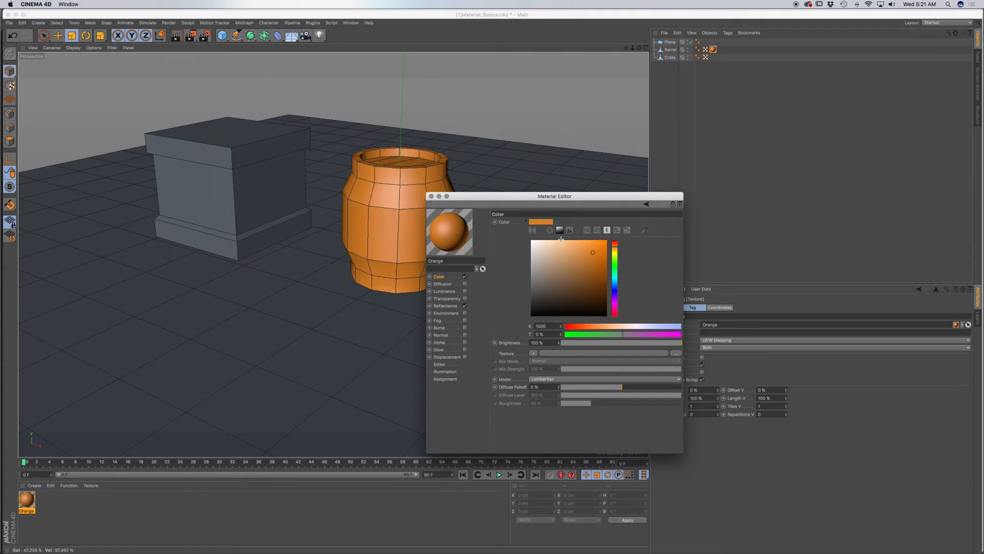
Switch the Color channel to Color From Picture and load the swatch image
left_click(569, 228)
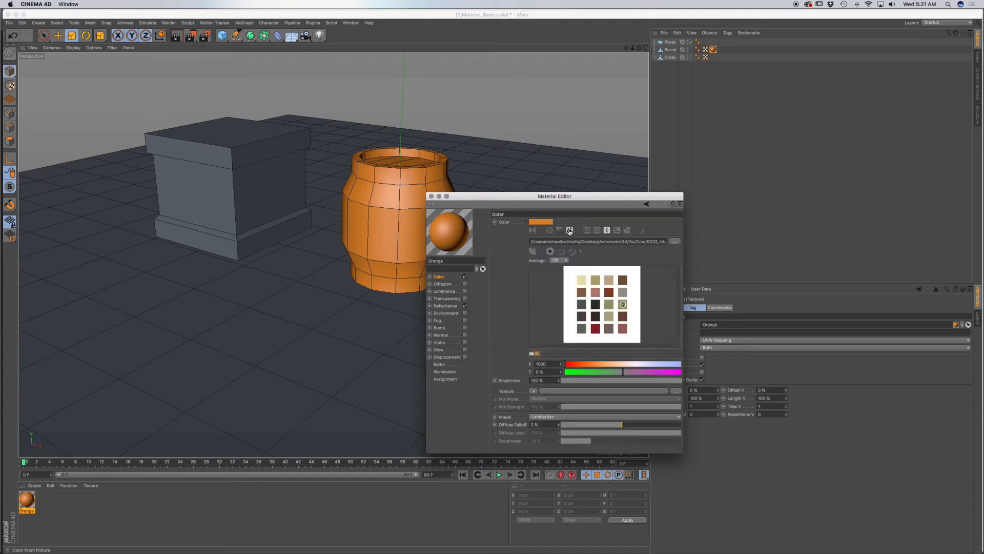
mouse_move(569, 229)
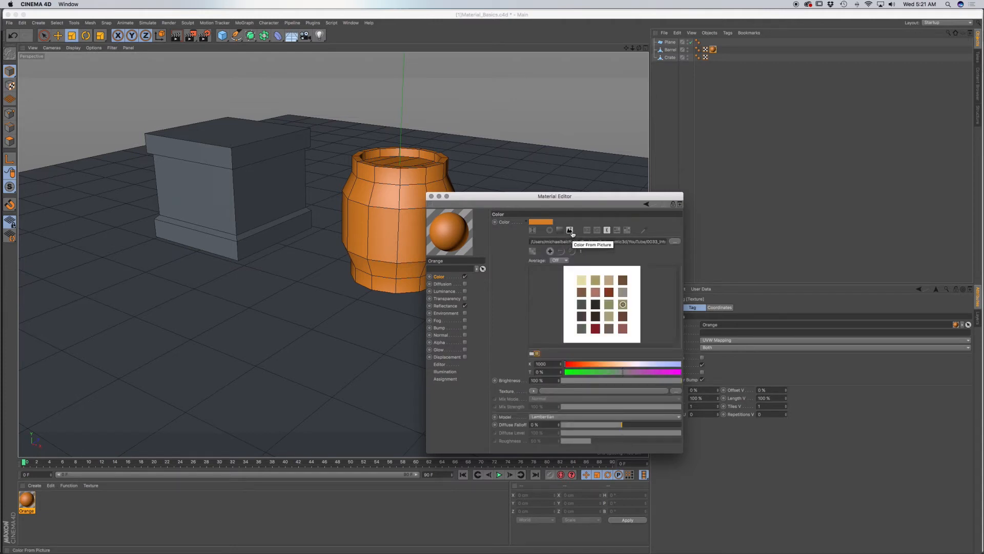
mouse_move(643, 257)
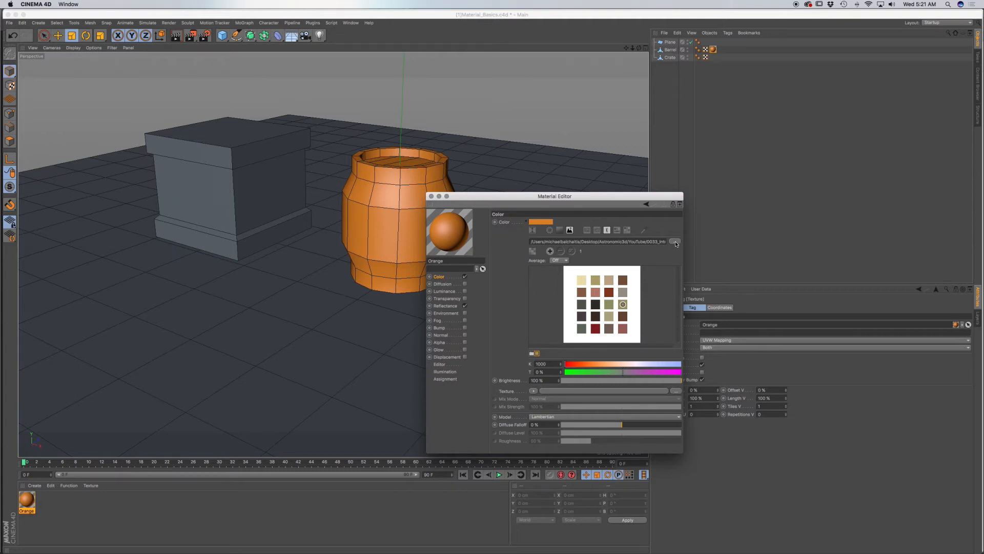
left_click(676, 244)
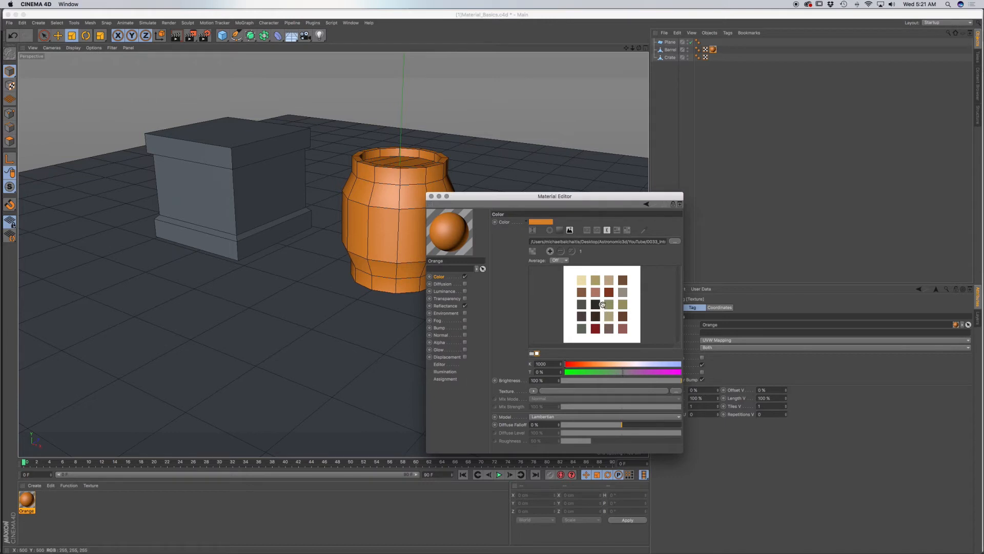
Sample several swatches from the picture (dark, pinkish, olive), ending on dark brown for the barrel
left_click(596, 304)
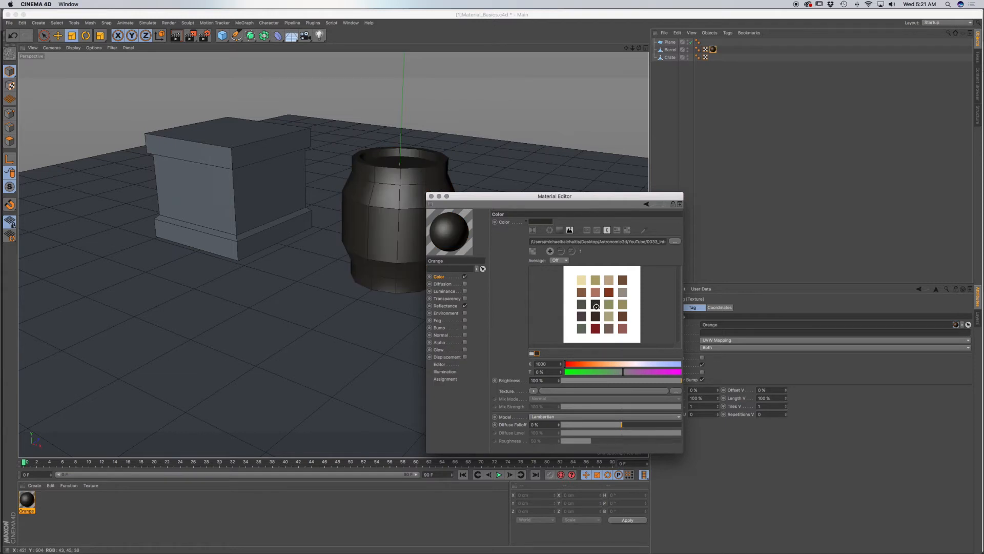
left_click(595, 293)
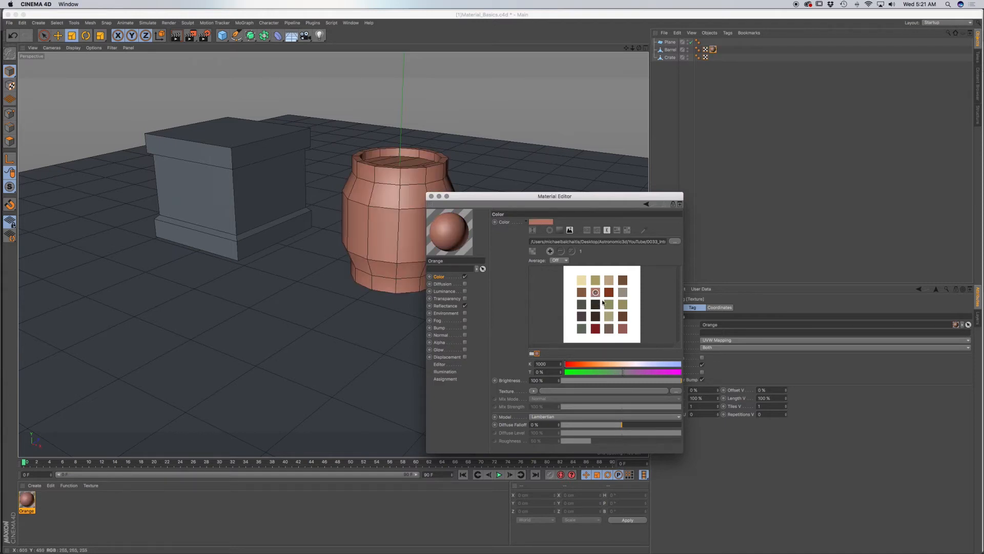
left_click(596, 280)
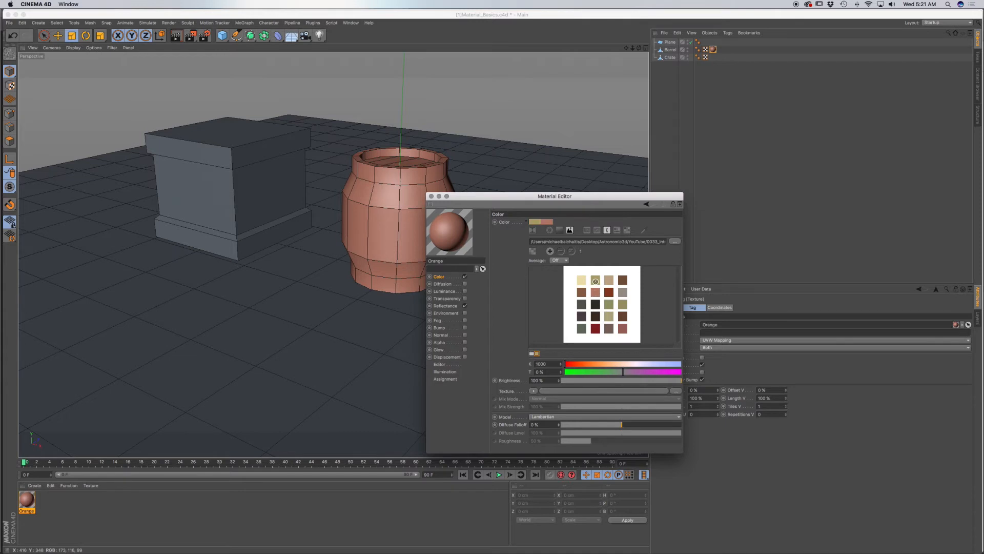
left_click(596, 281)
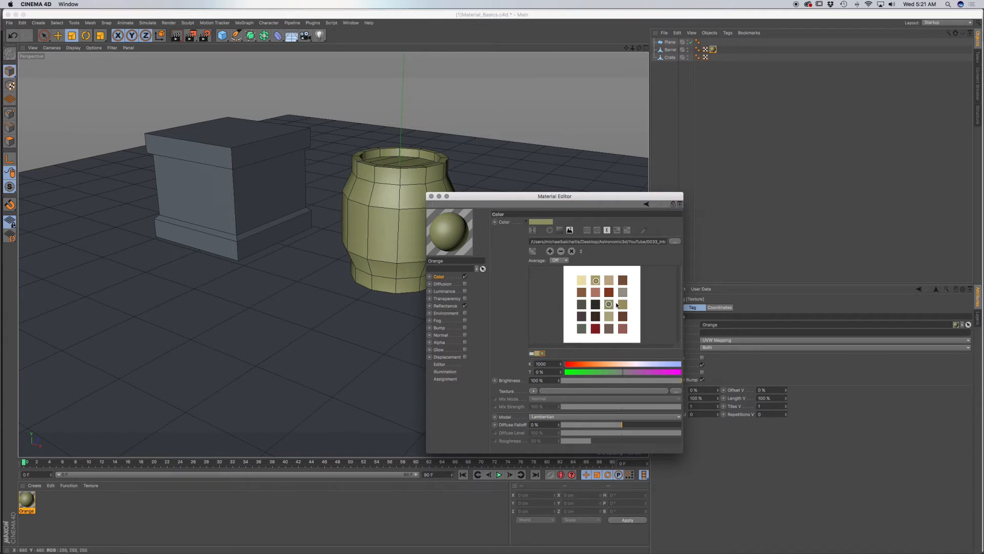
left_click(601, 305)
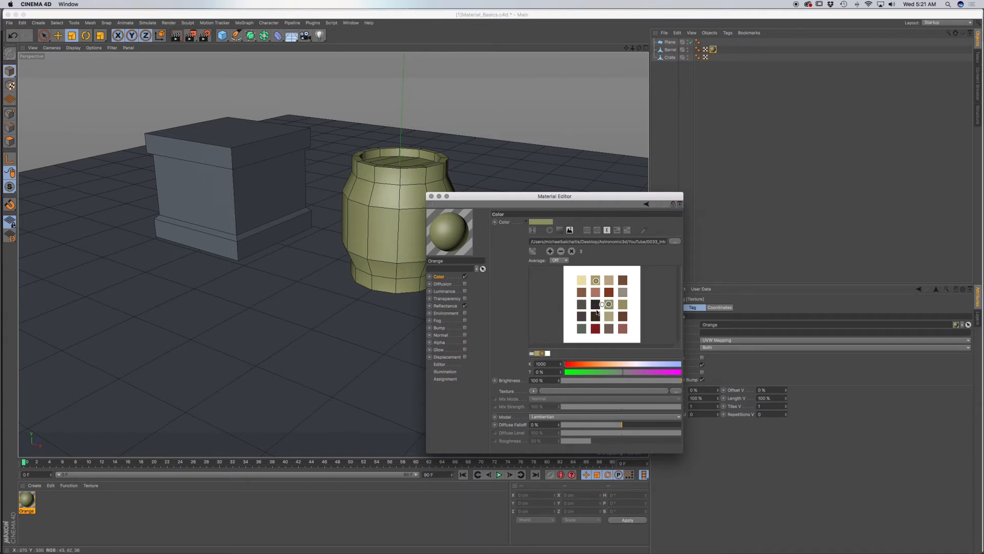
left_click(596, 315)
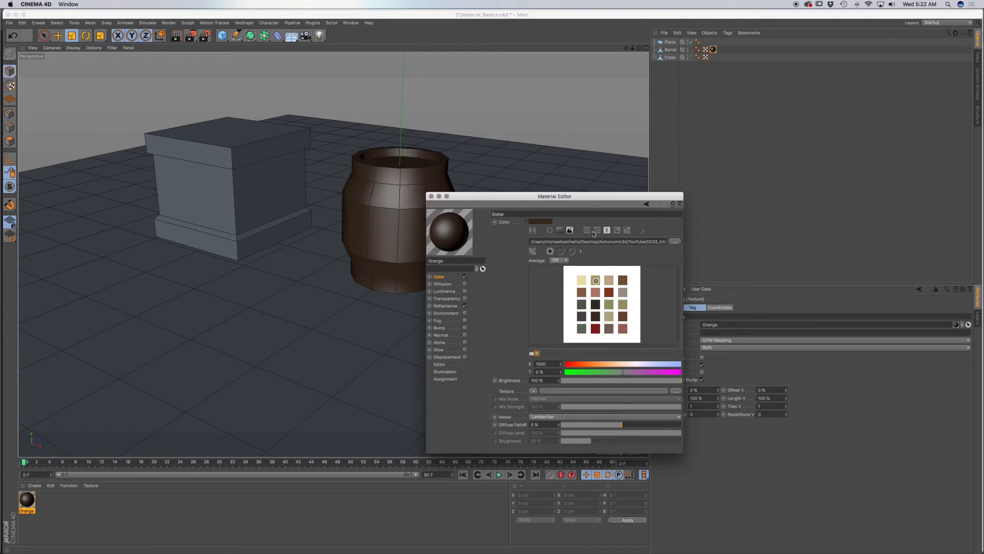
Switch to RGB sliders, hide the picture sampler, and raise red plus another channel to make the barrel orange
left_click(588, 230)
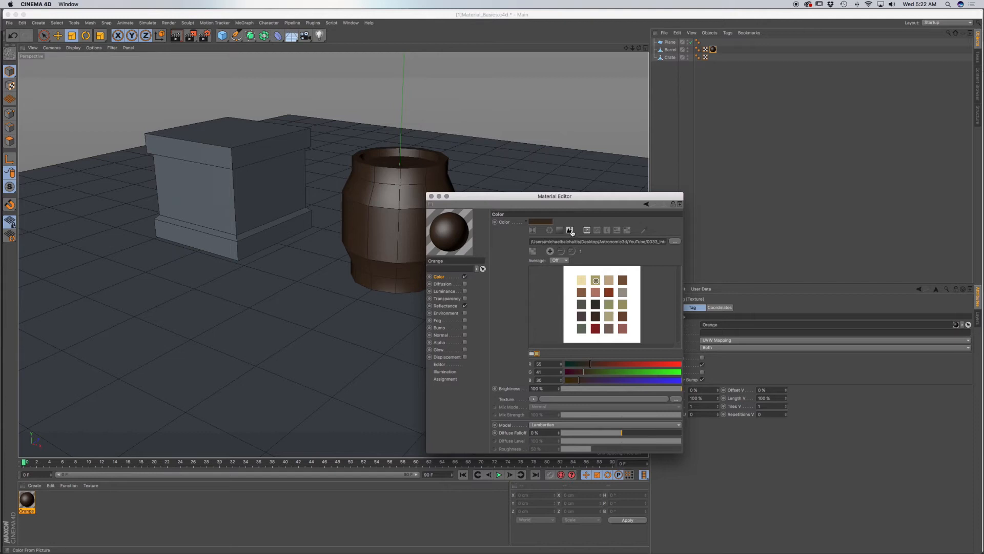
left_click(569, 229)
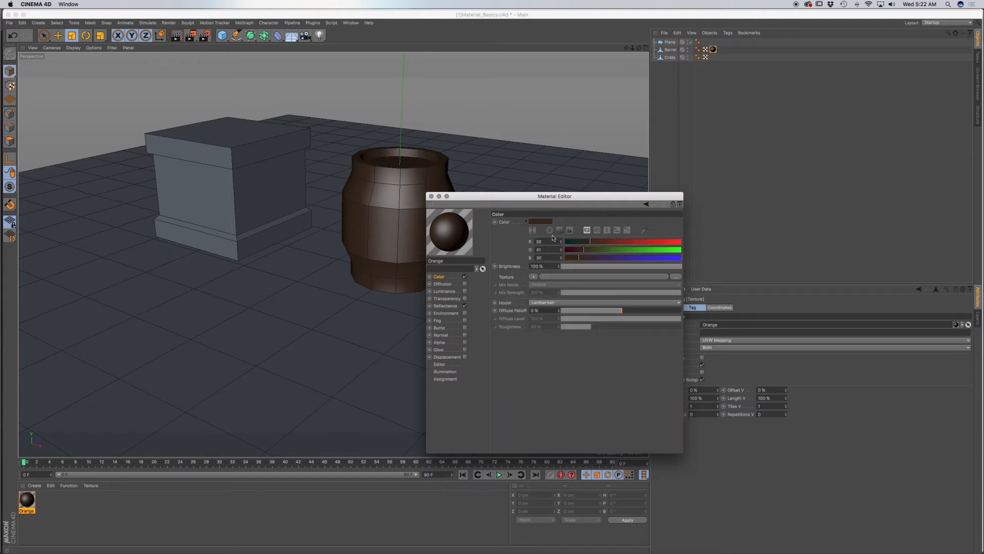
left_click(570, 230)
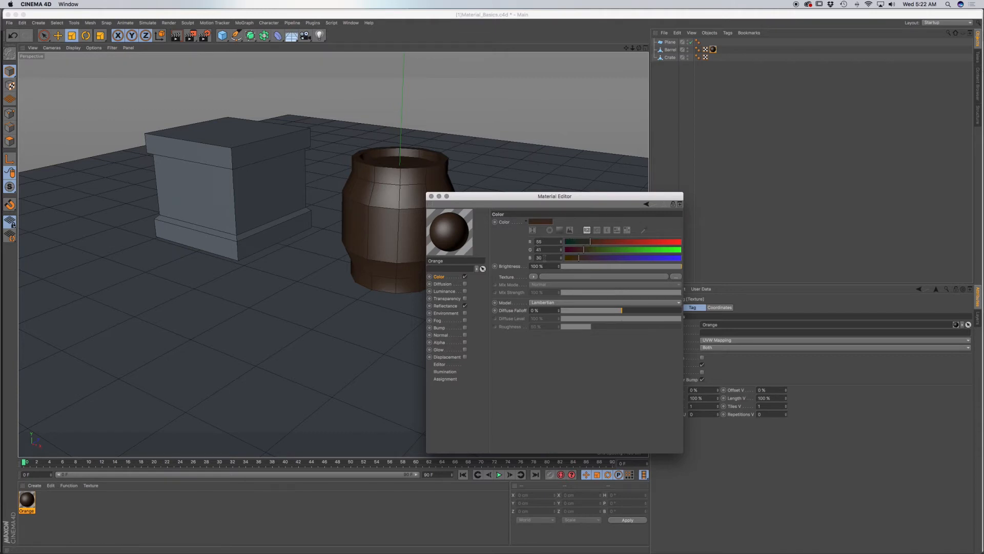
left_click_drag(591, 242, 600, 242)
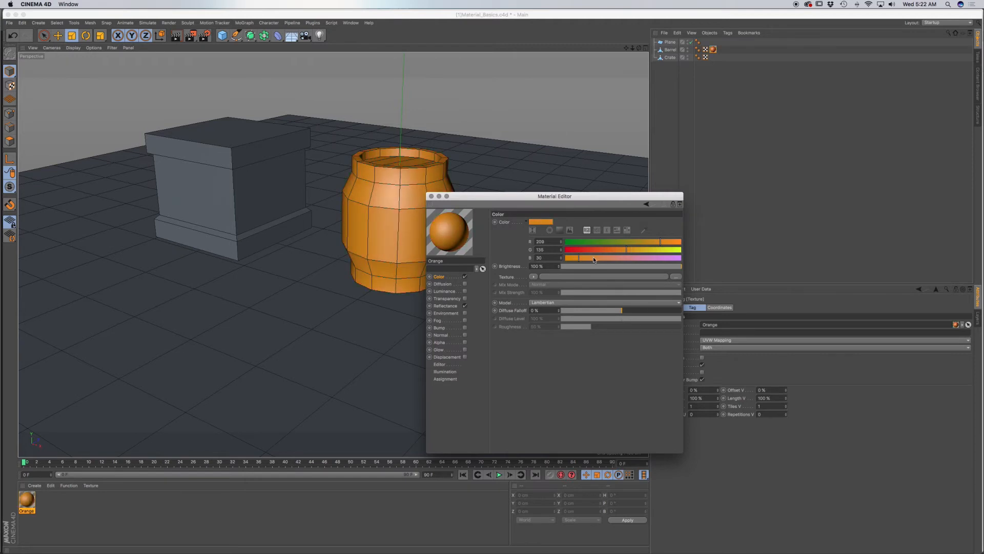
left_click_drag(571, 257, 594, 257)
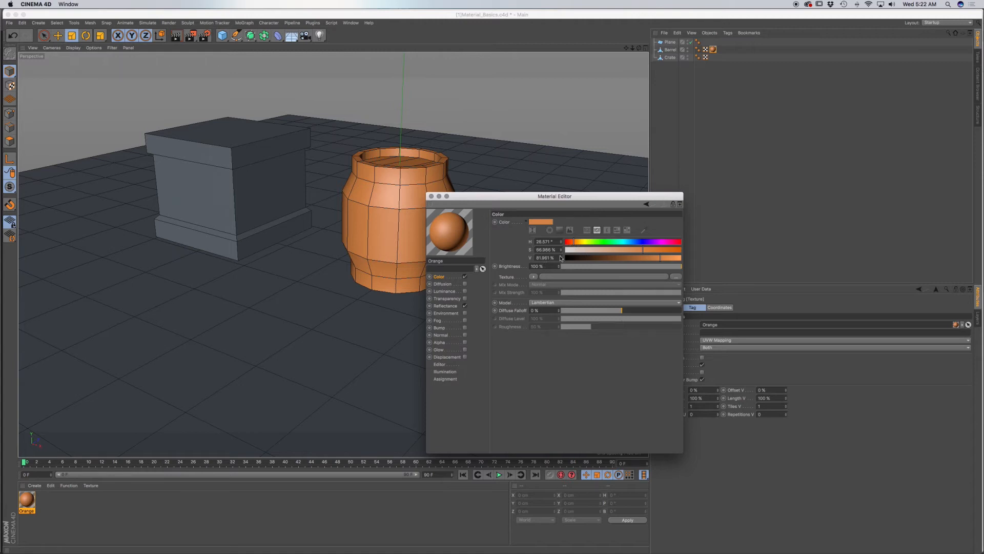
Shift hue toward yellow, bring it back to a vivid saturated orange, then show colour temperature controls
left_click(611, 241)
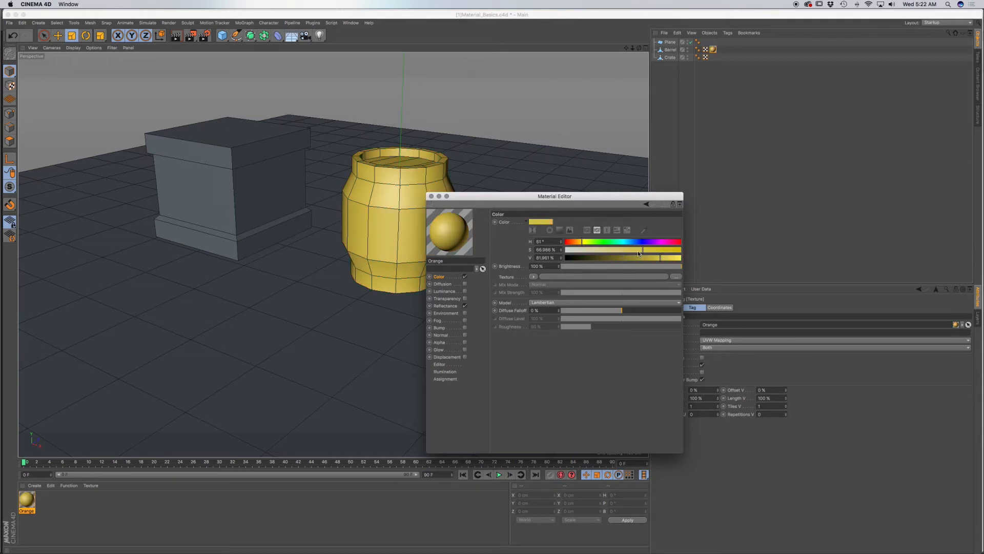
left_click_drag(638, 250, 645, 250)
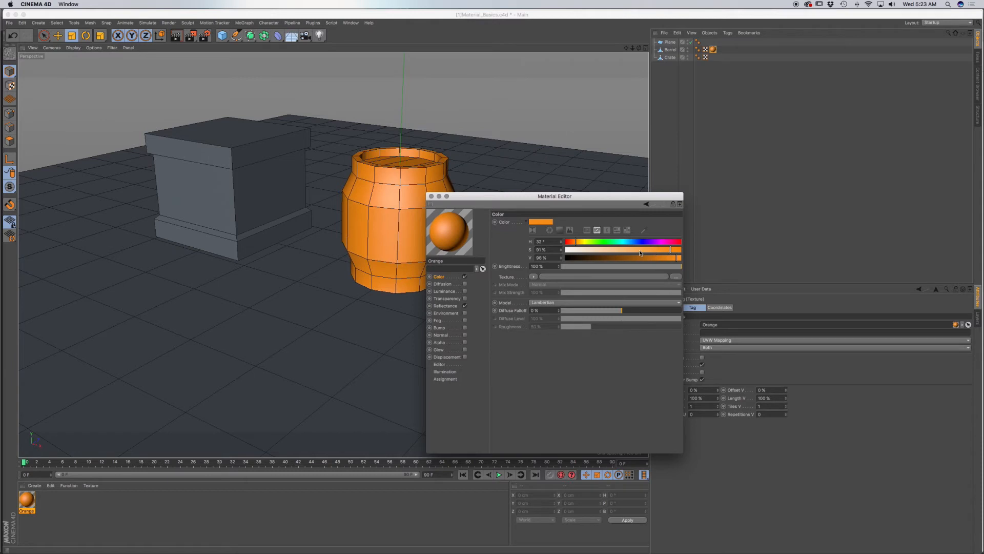
left_click(605, 230)
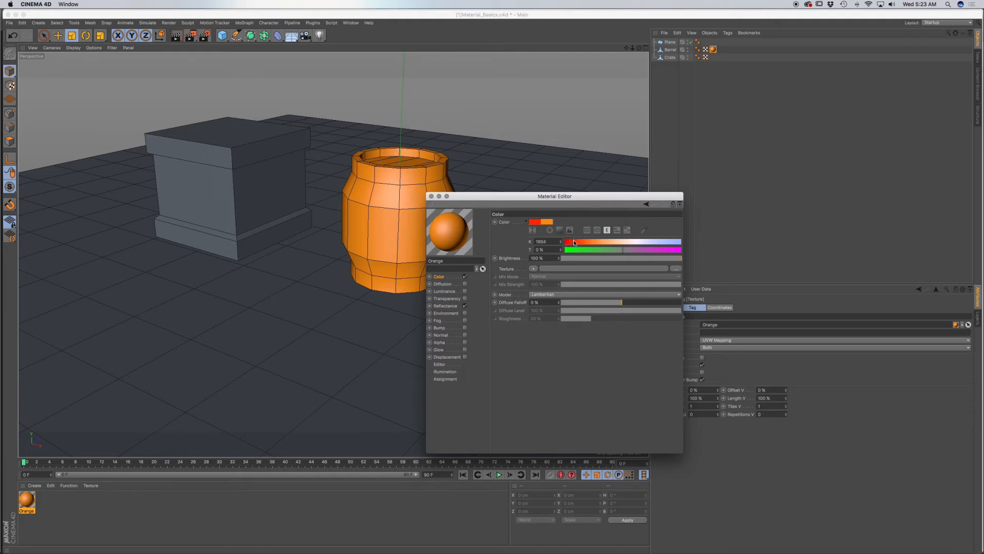
Drag the Kelvin temperature slider to soften the barrel's colour to a coral orange
left_click_drag(573, 243, 597, 243)
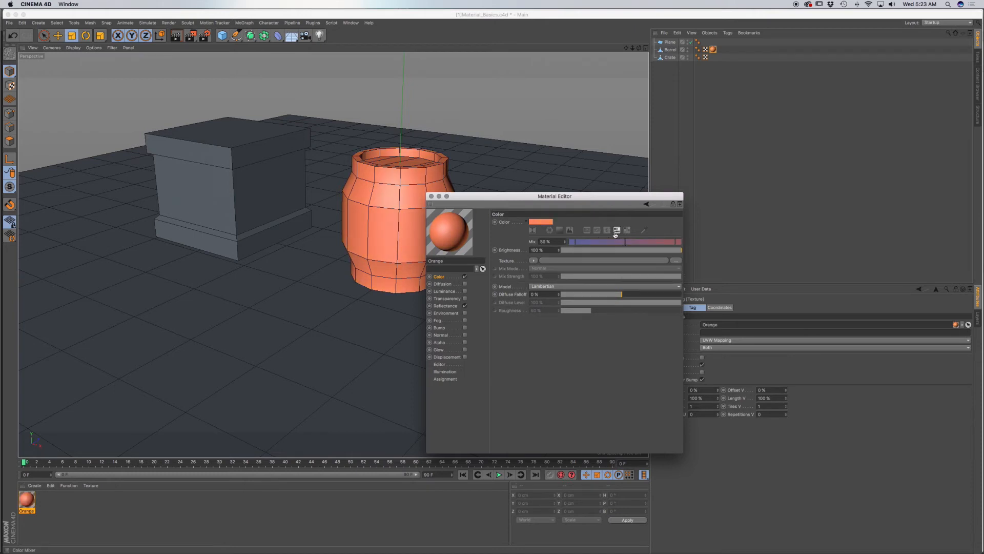
Show the saved colour swatch palette, which turns the barrel's material dark grey-black
left_click(626, 230)
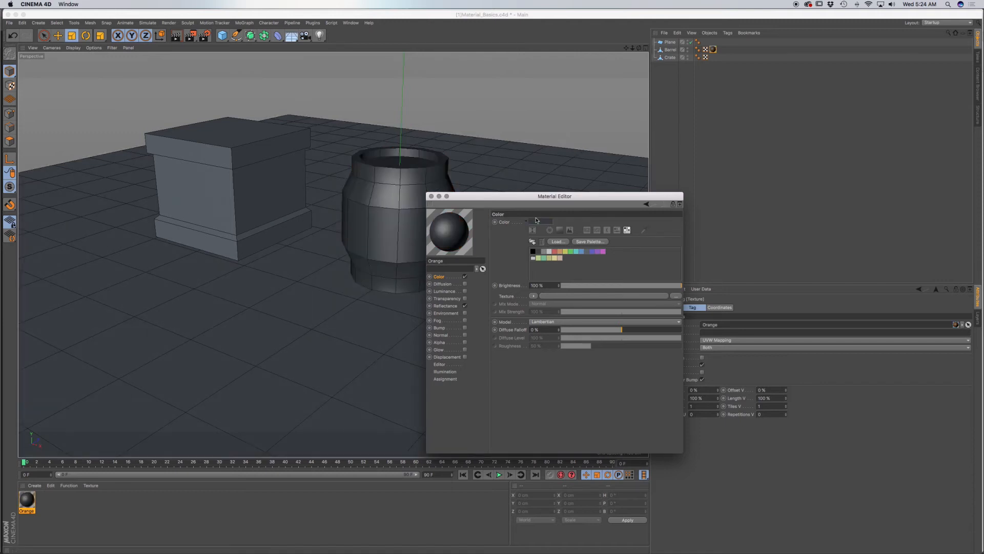
Dismiss the separate Color Picker, show the colour field above the swatches and pick an orange shade
left_click(538, 221)
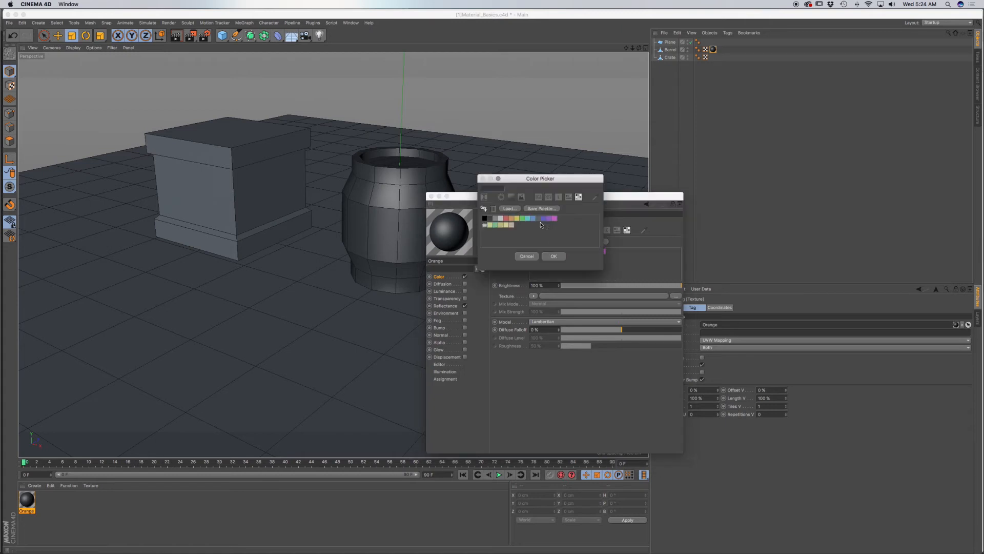
left_click(526, 256)
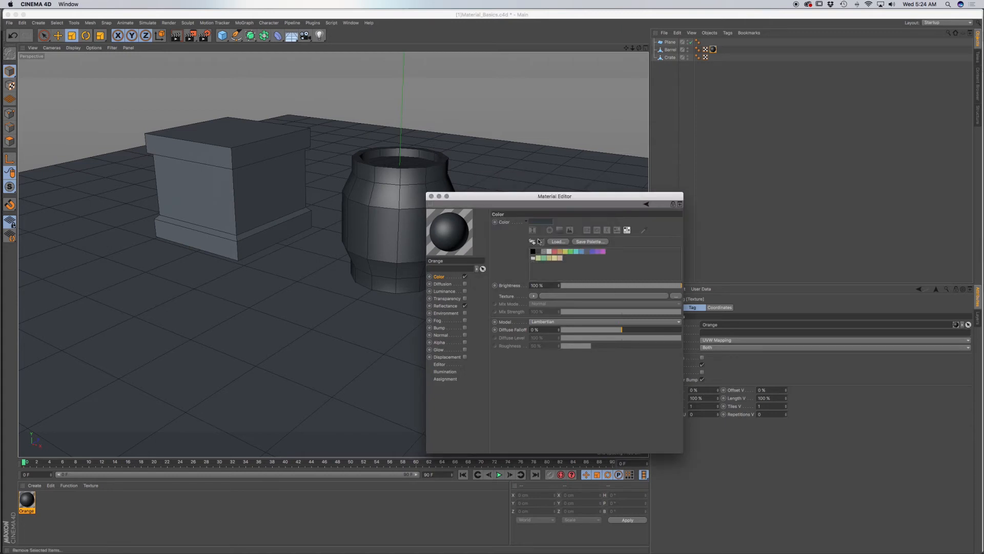
left_click(558, 229)
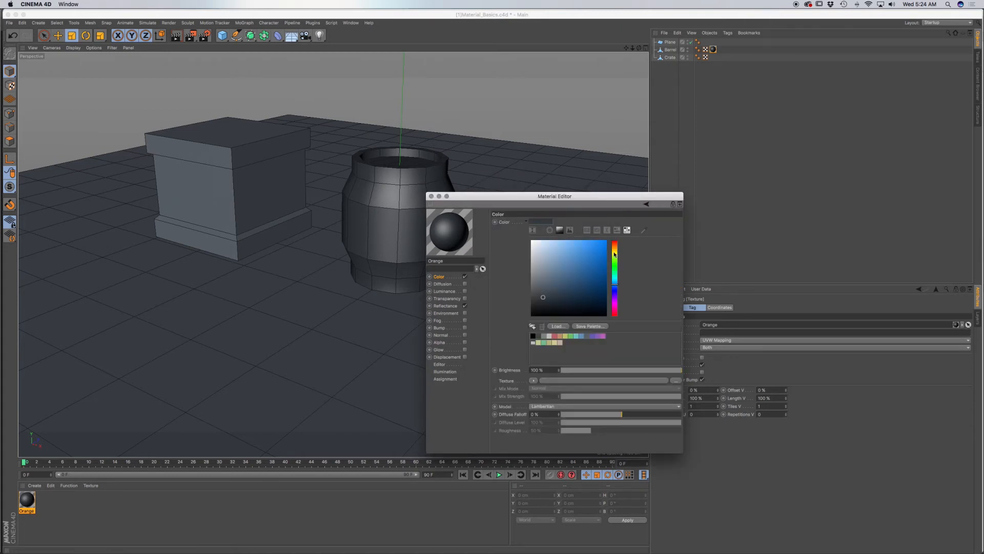
left_click(613, 247)
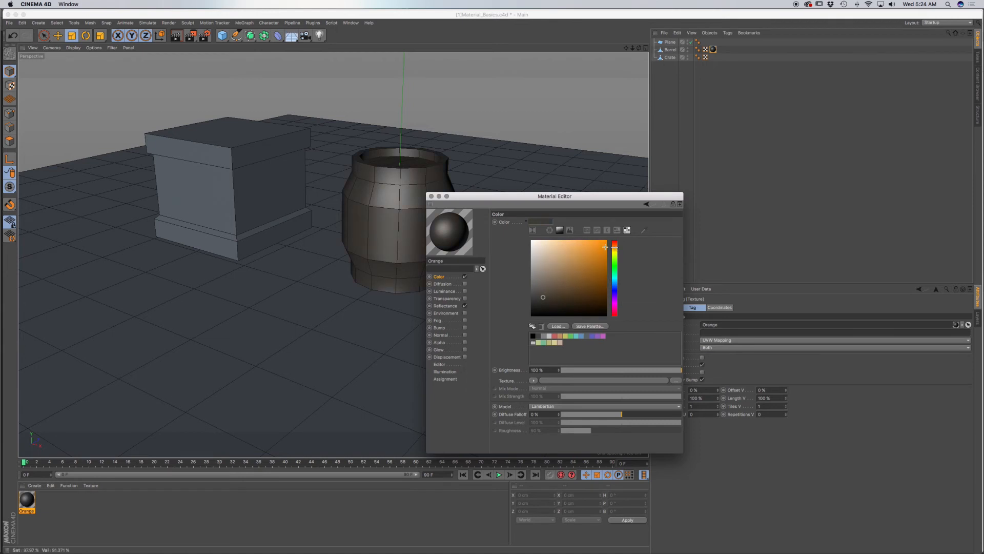
left_click(603, 245)
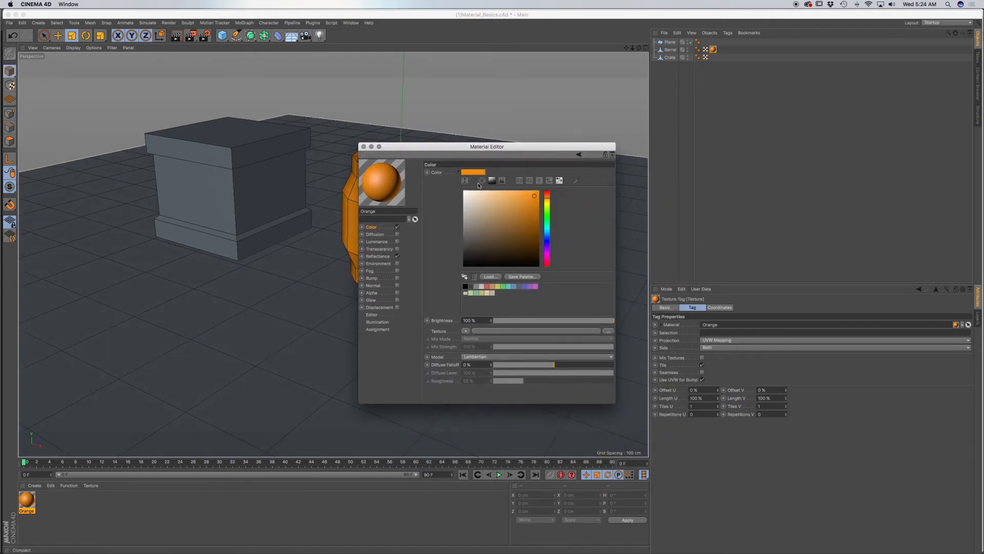
Toggle the colour field, dim and restore the material's brightness, then reach the Color texture options
left_click(464, 180)
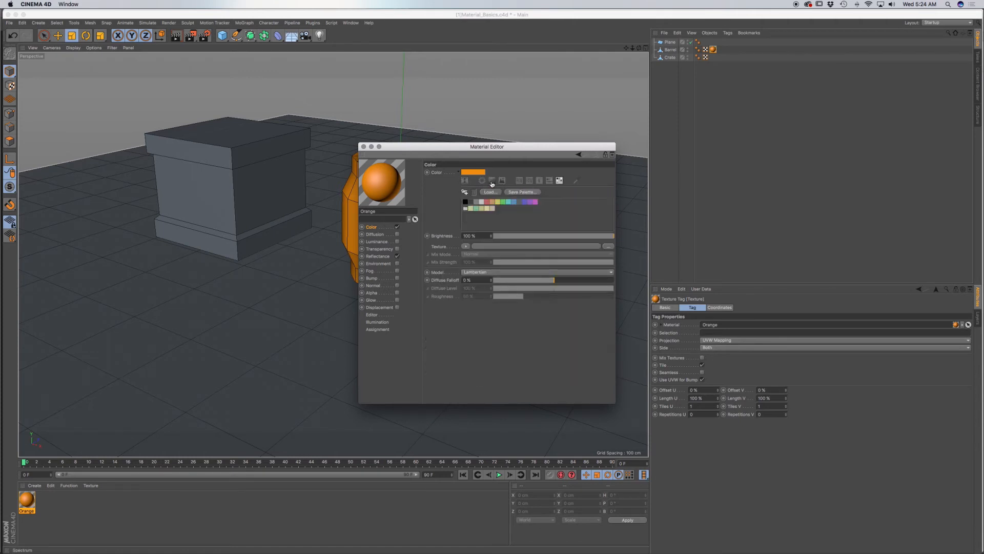
left_click(483, 181)
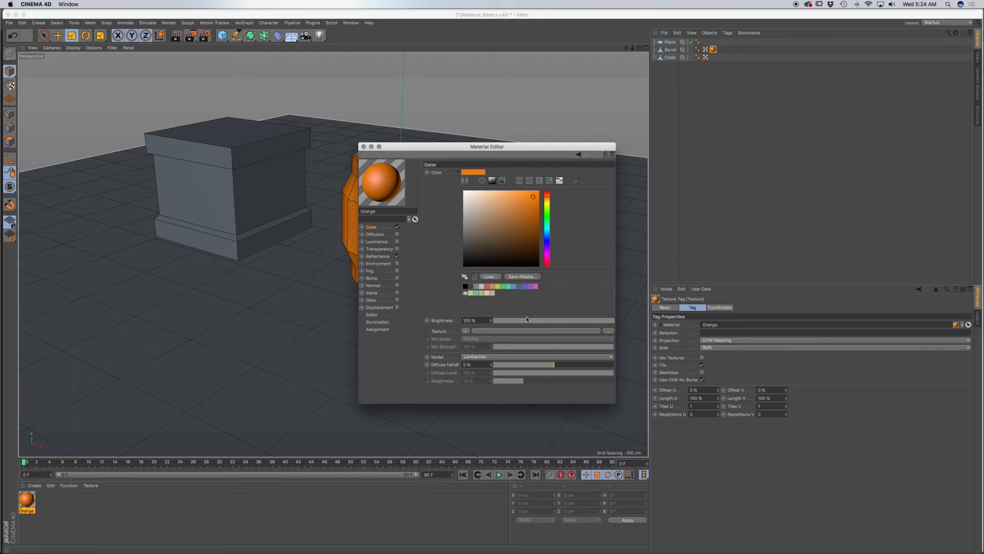
left_click_drag(613, 320, 582, 320)
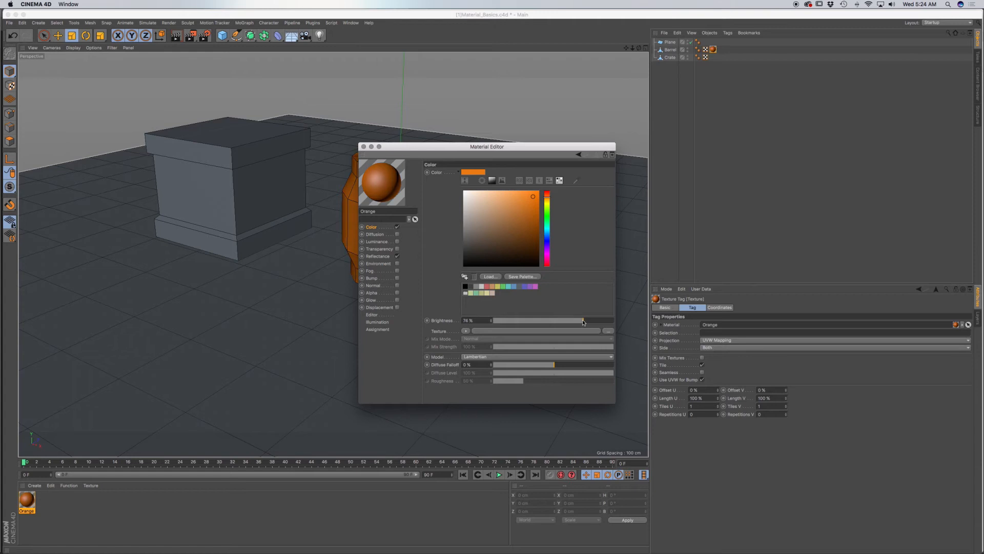
left_click_drag(582, 320, 591, 321)
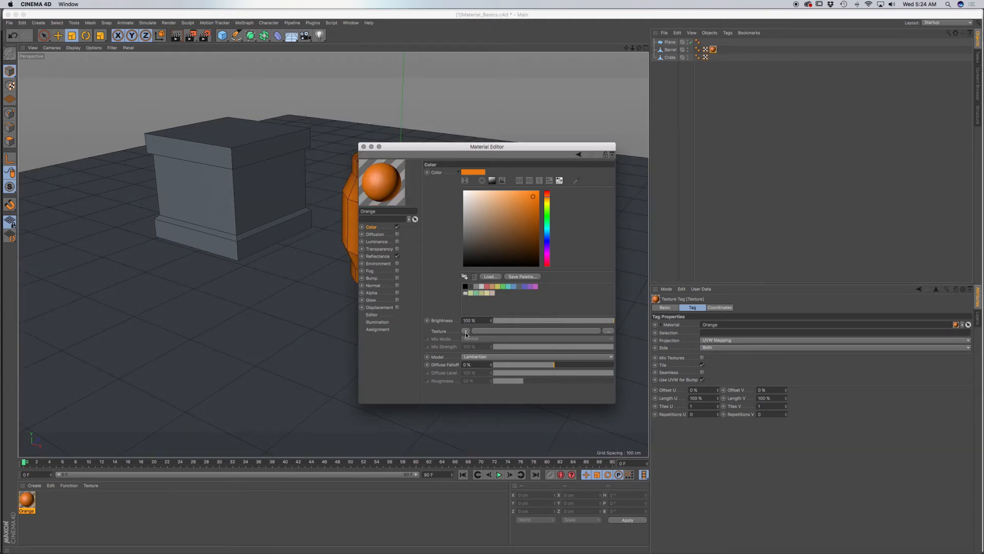
left_click(465, 331)
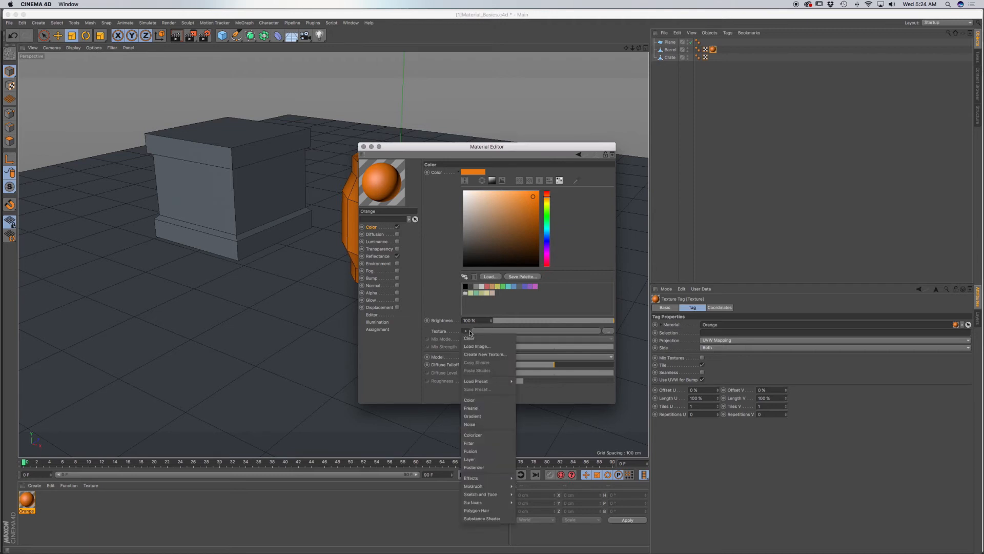
mouse_move(485, 354)
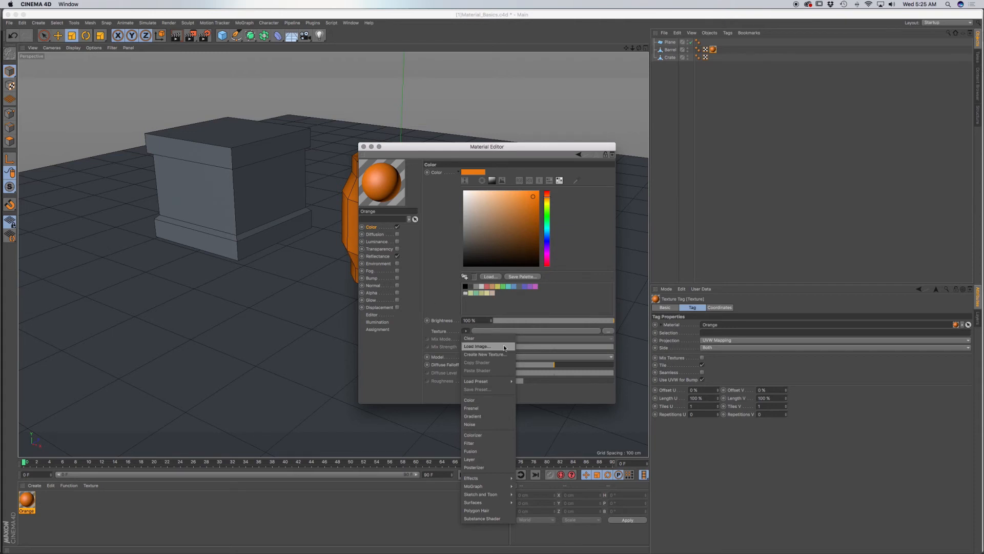
mouse_move(469, 400)
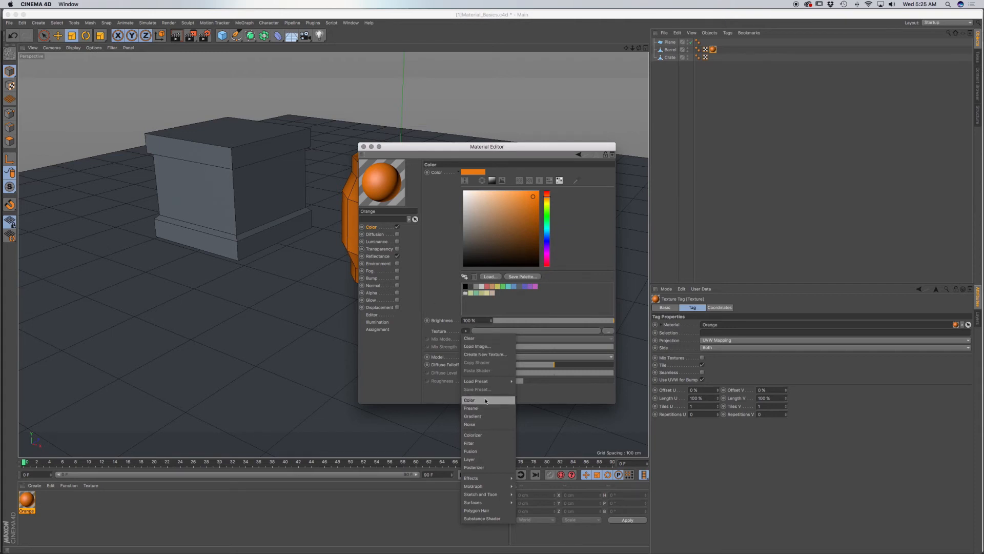
mouse_move(479, 510)
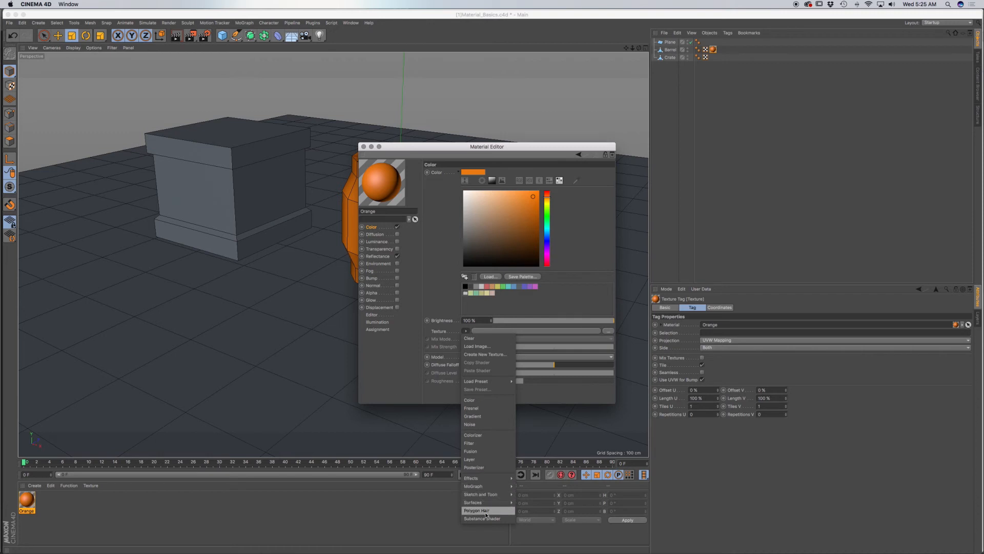
mouse_move(488, 418)
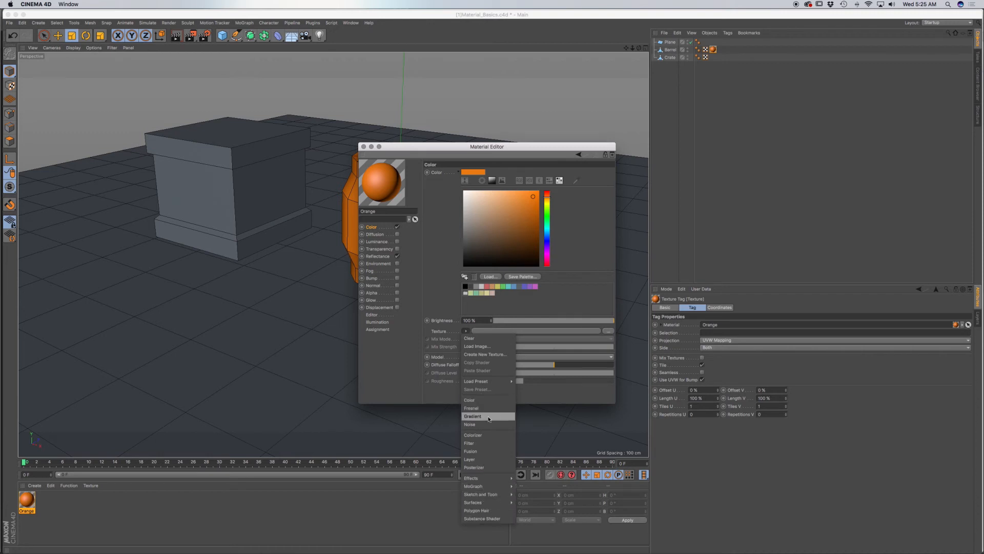
mouse_move(484, 424)
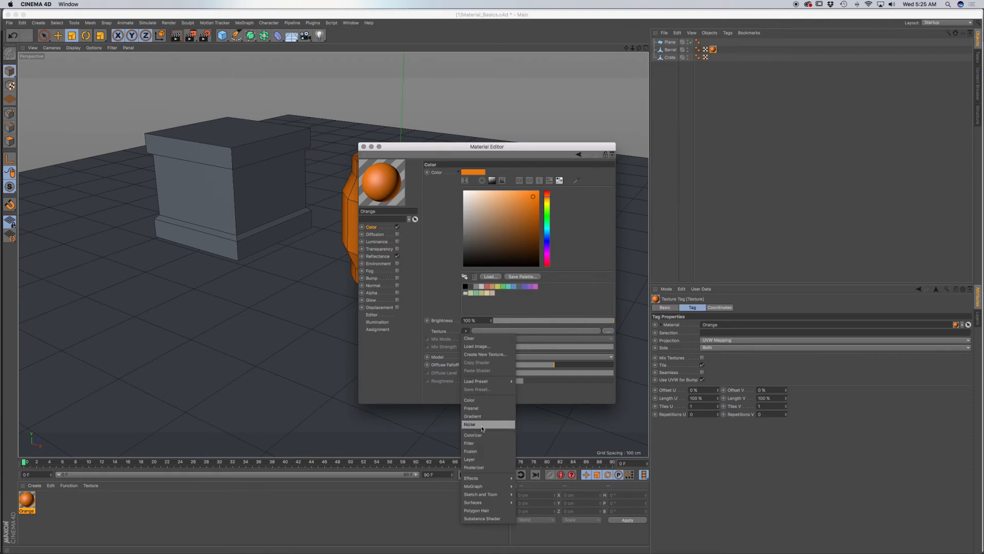
mouse_move(479, 428)
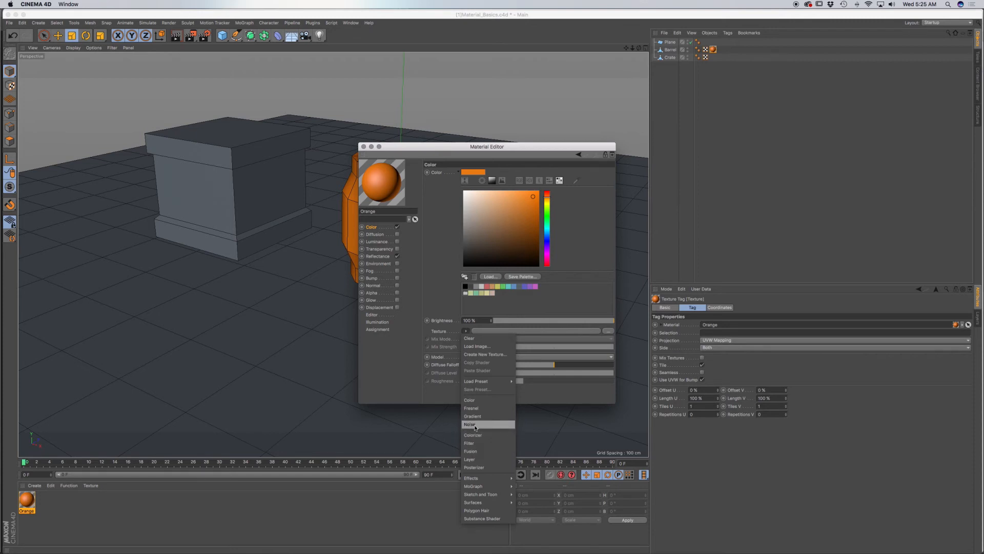
Load a Noise shader into the Orange material's Color texture, turning the preview grey and speckled
left_click(469, 424)
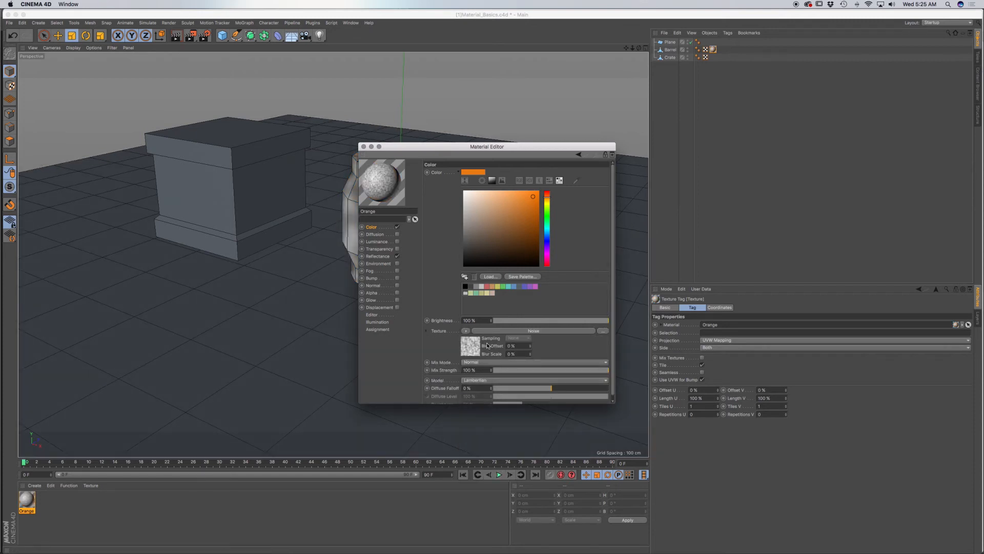
Inspect the Noise shader's own properties (colours, scale and other parameters)
left_click(471, 344)
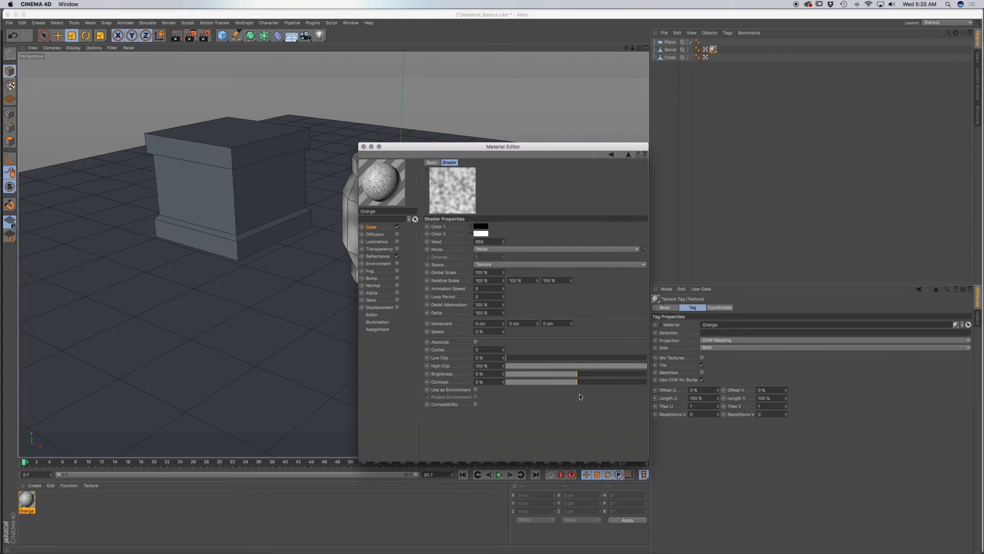
mouse_move(652, 165)
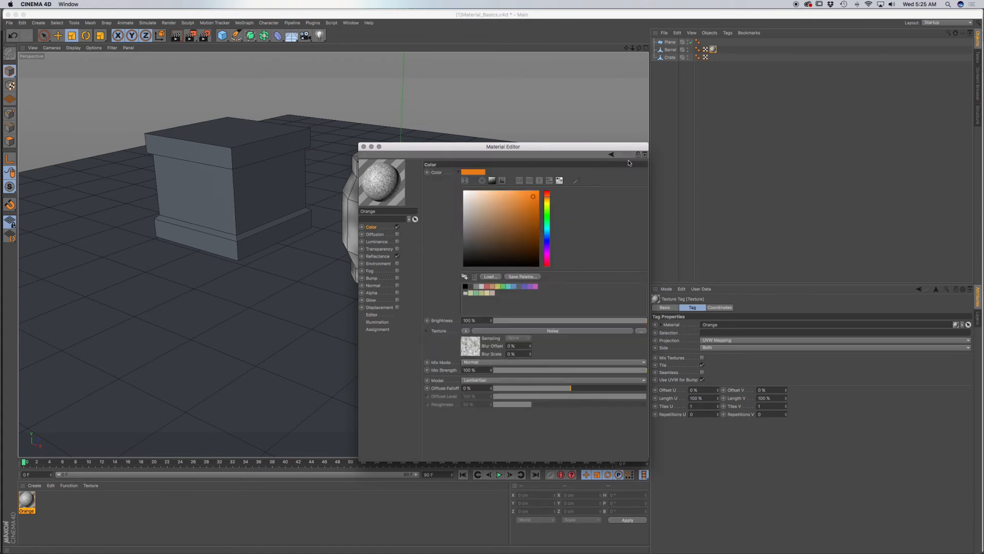
mouse_move(554, 342)
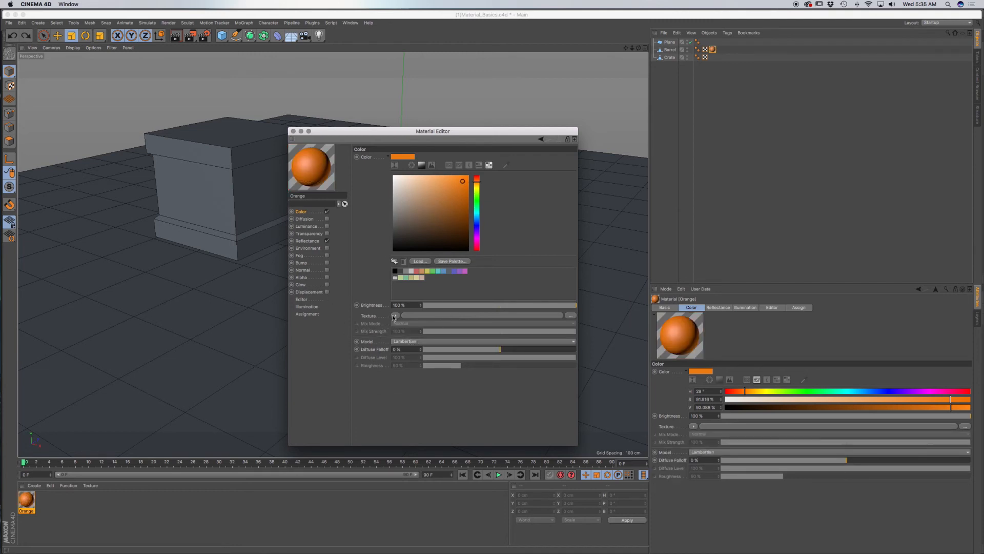
Make the Color texture a Layer shader and add a Color layer tinted orange
left_click(395, 315)
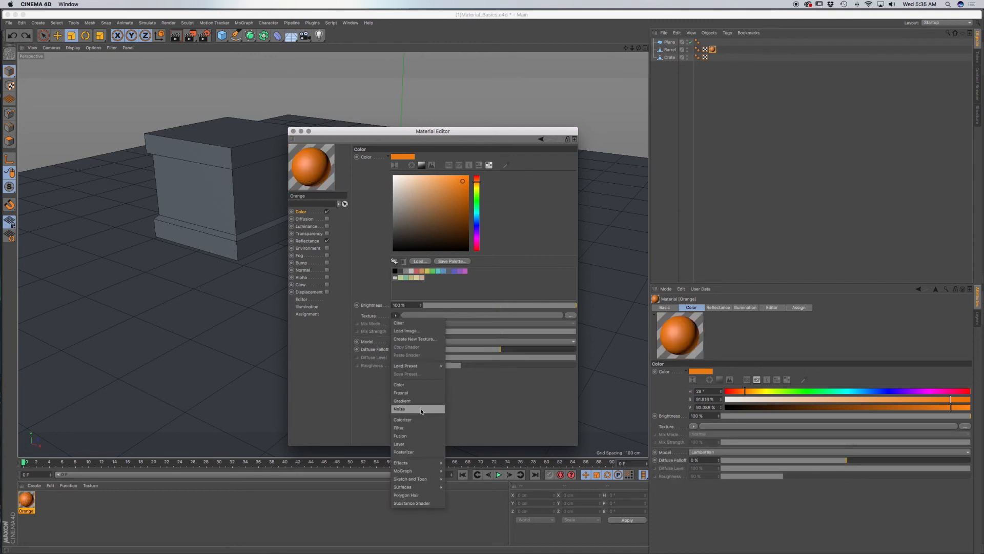
mouse_move(399, 444)
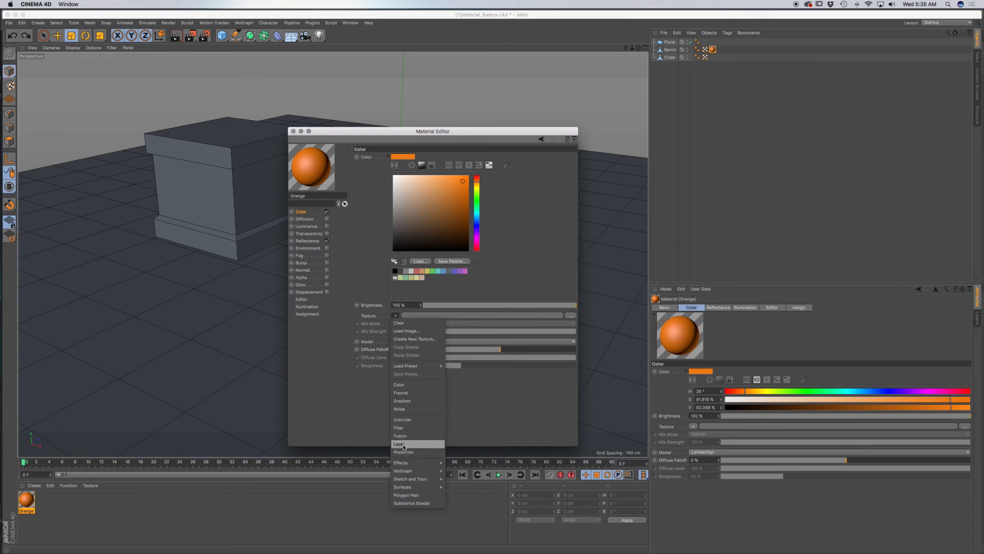
left_click(398, 444)
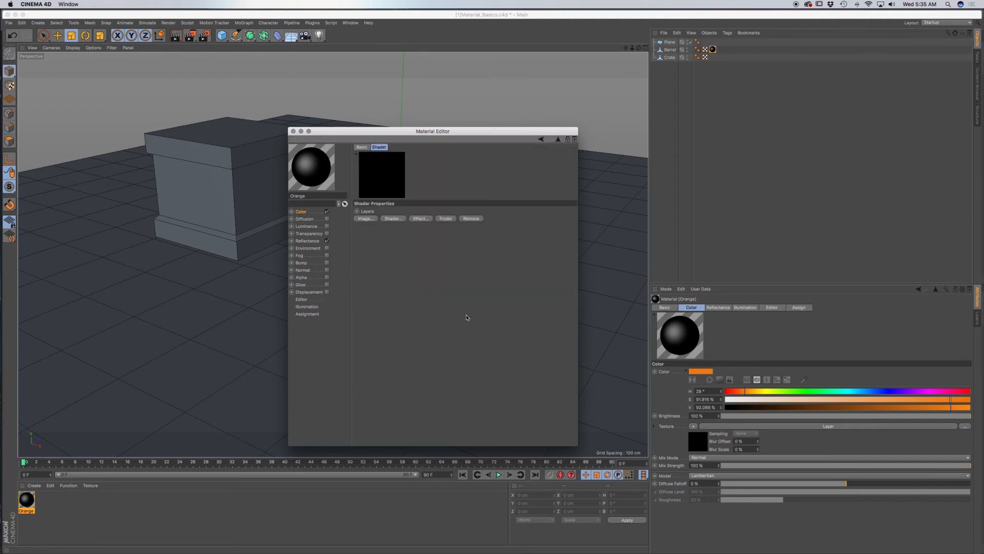
mouse_move(392, 222)
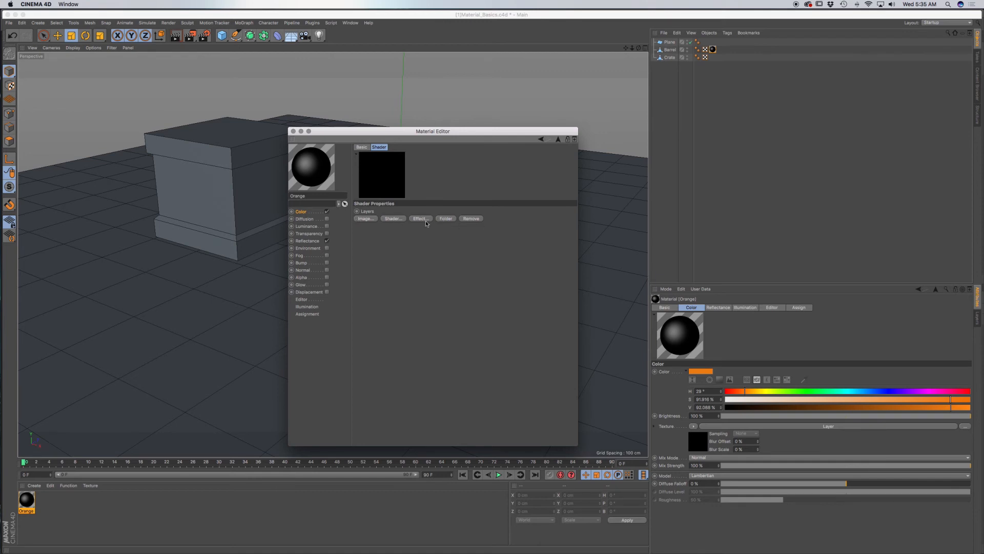
left_click(392, 218)
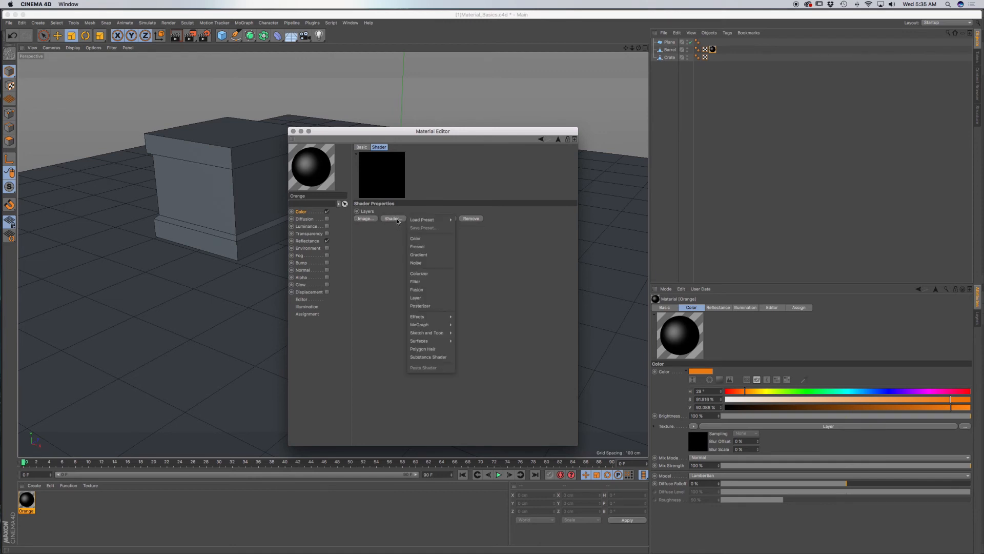
mouse_move(427, 273)
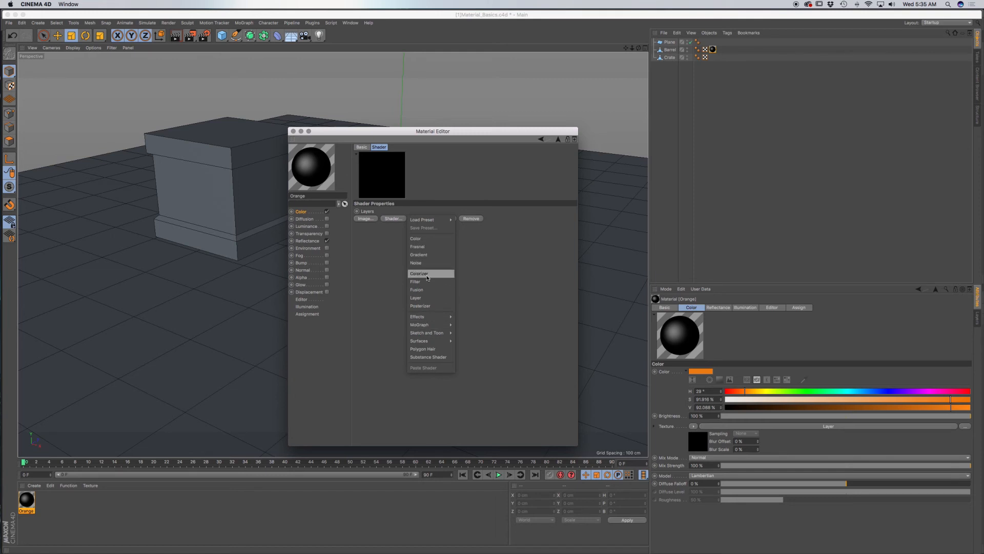
mouse_move(415, 262)
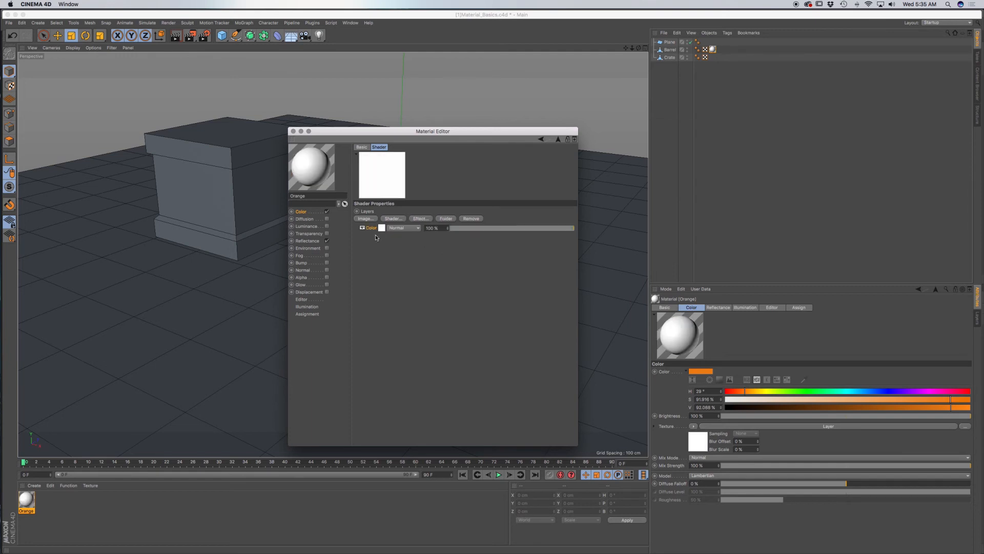
left_click(381, 227)
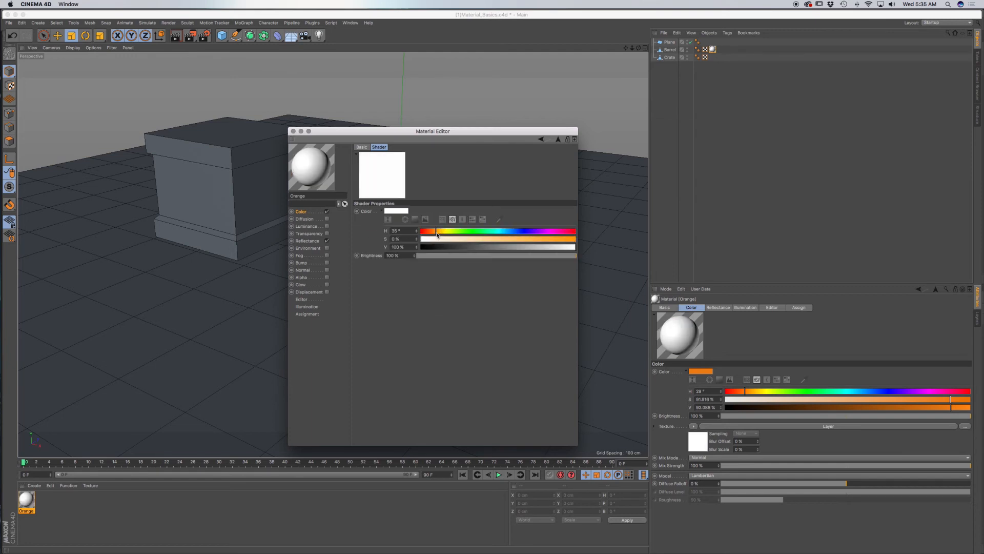
left_click_drag(436, 239, 561, 239)
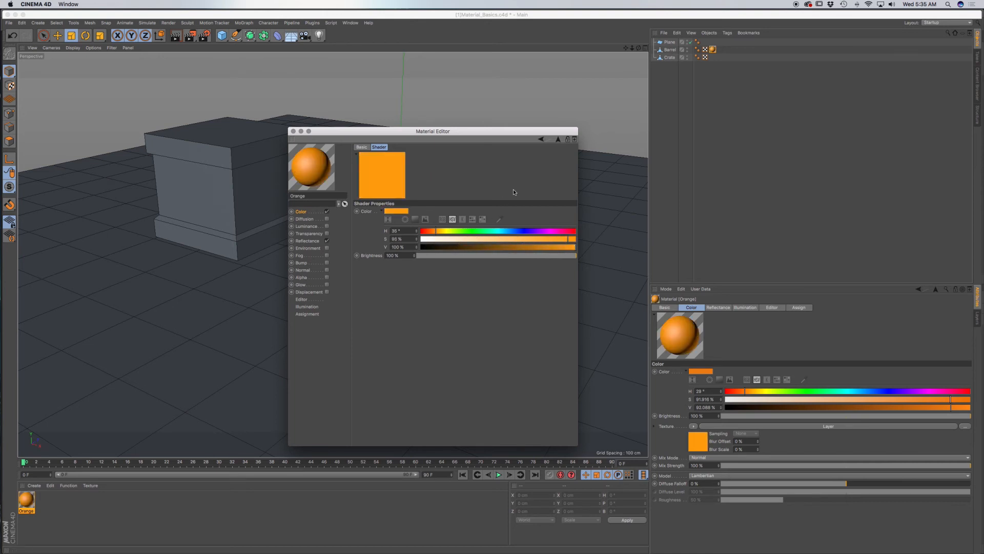
mouse_move(558, 141)
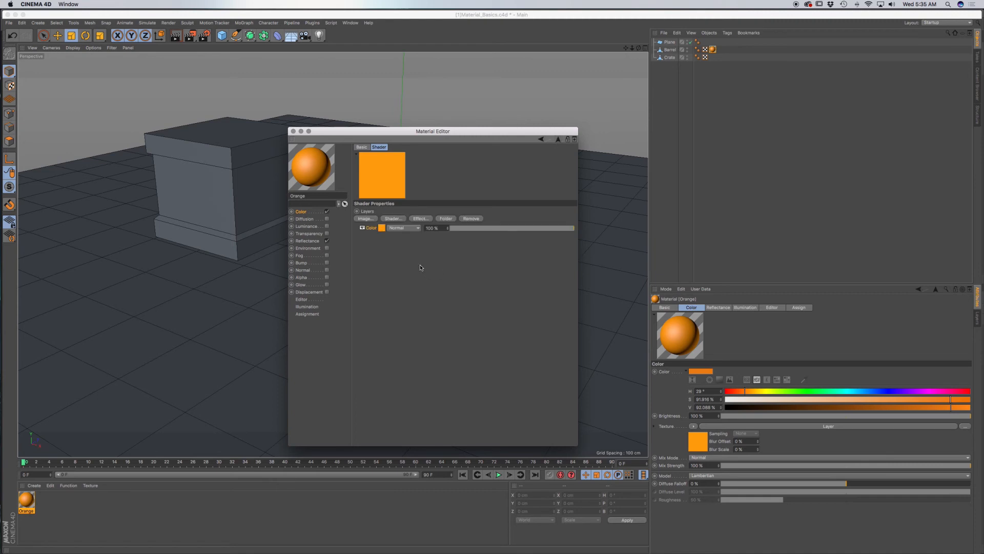
Add a Noise layer above the orange colour, blended with Multiply at about 66% strength
left_click(393, 219)
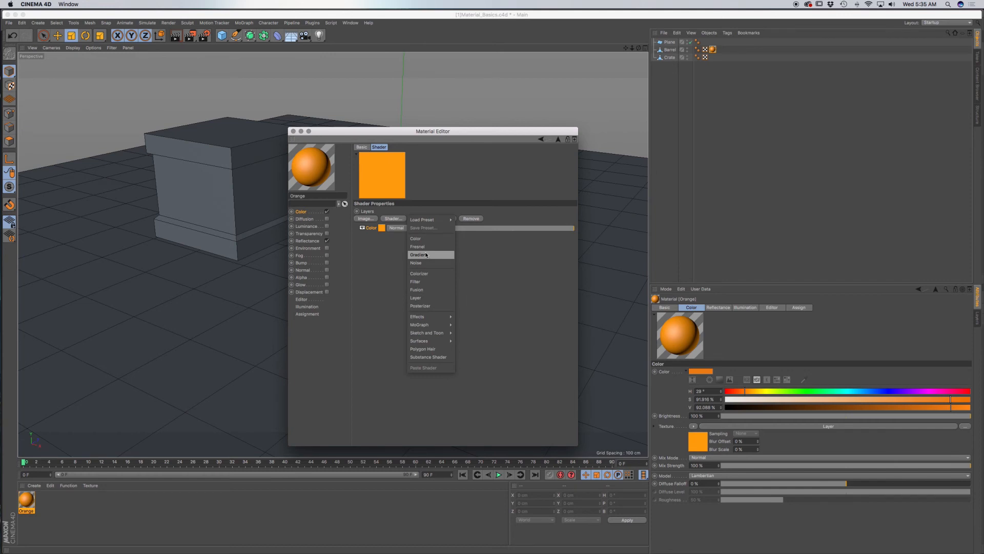
left_click(416, 263)
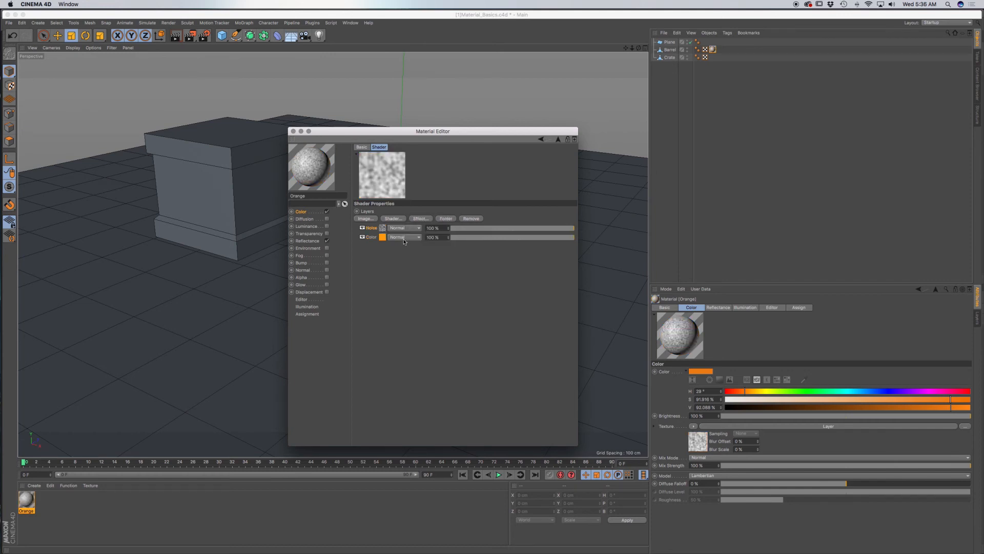
mouse_move(415, 253)
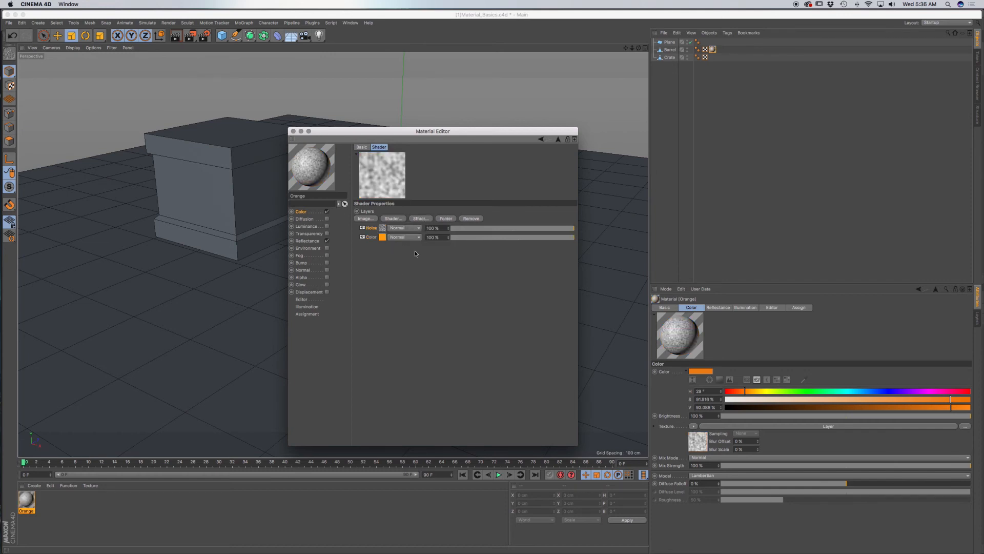
left_click(418, 227)
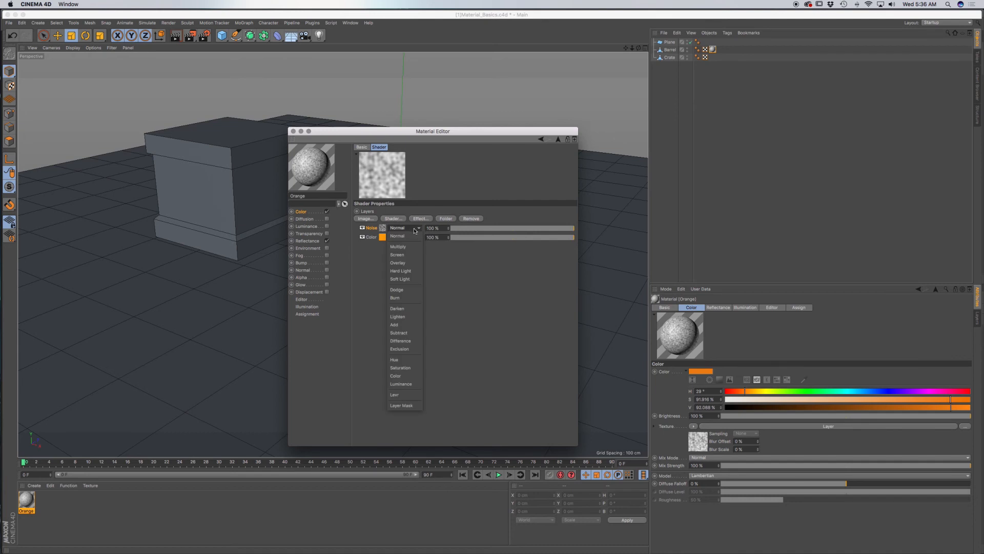
left_click(398, 246)
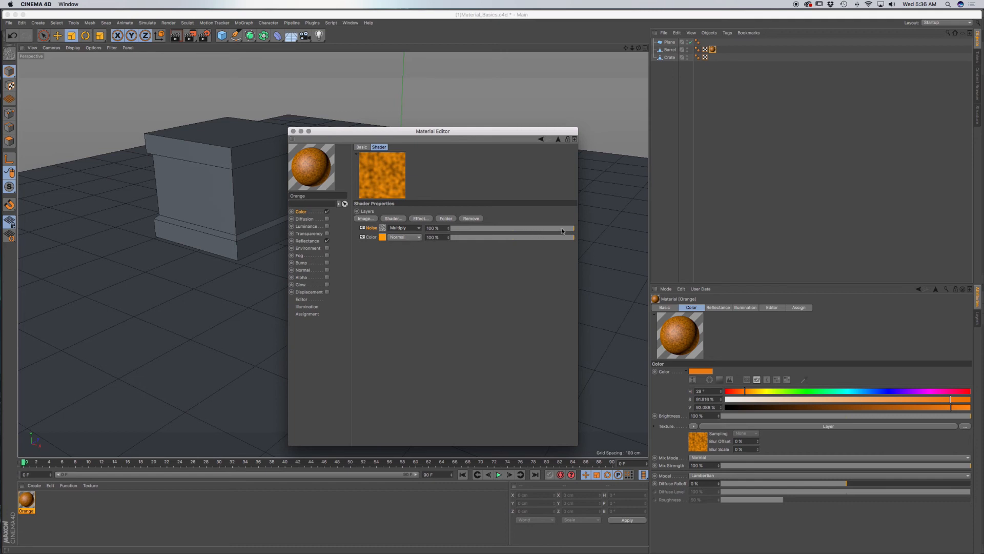
left_click_drag(568, 228, 493, 227)
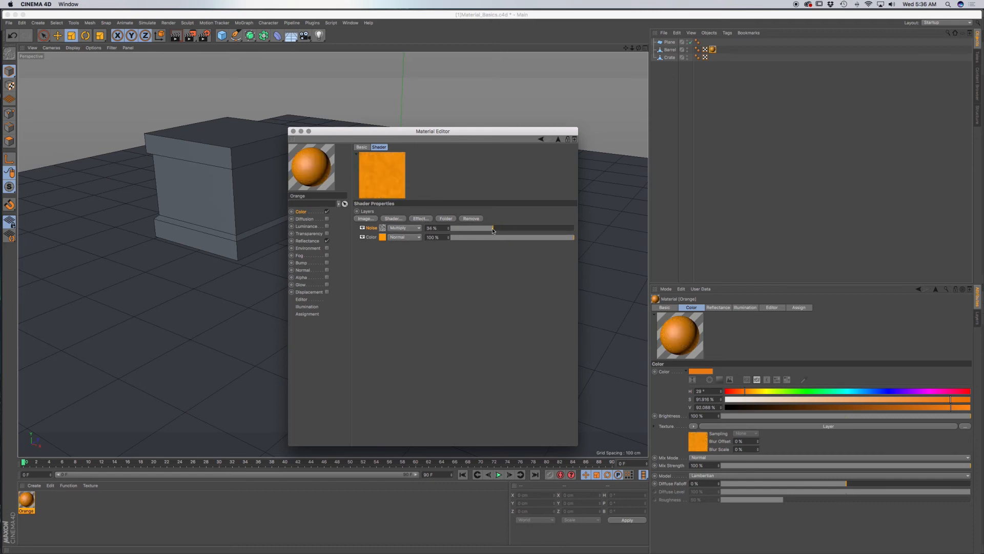
left_click_drag(493, 228, 490, 227)
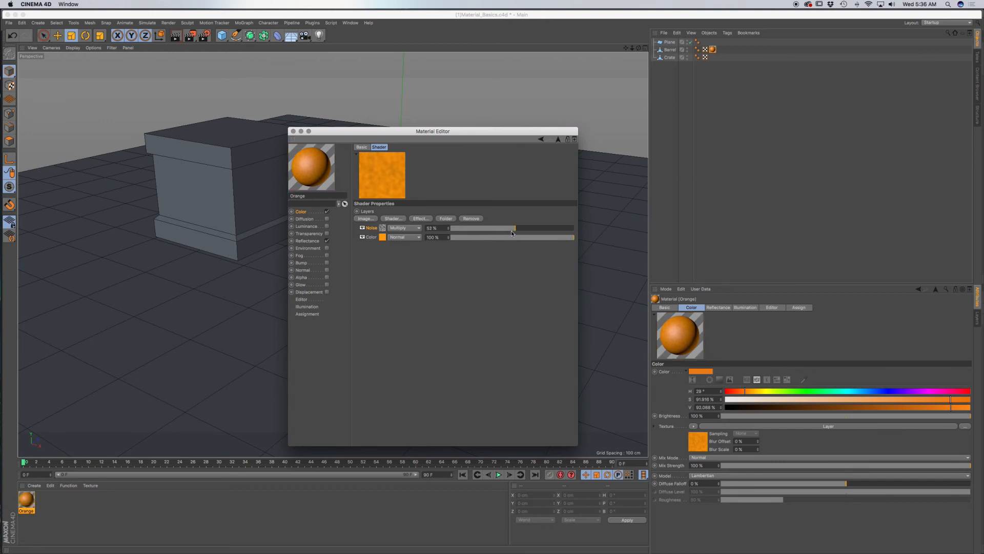
left_click_drag(512, 228, 519, 228)
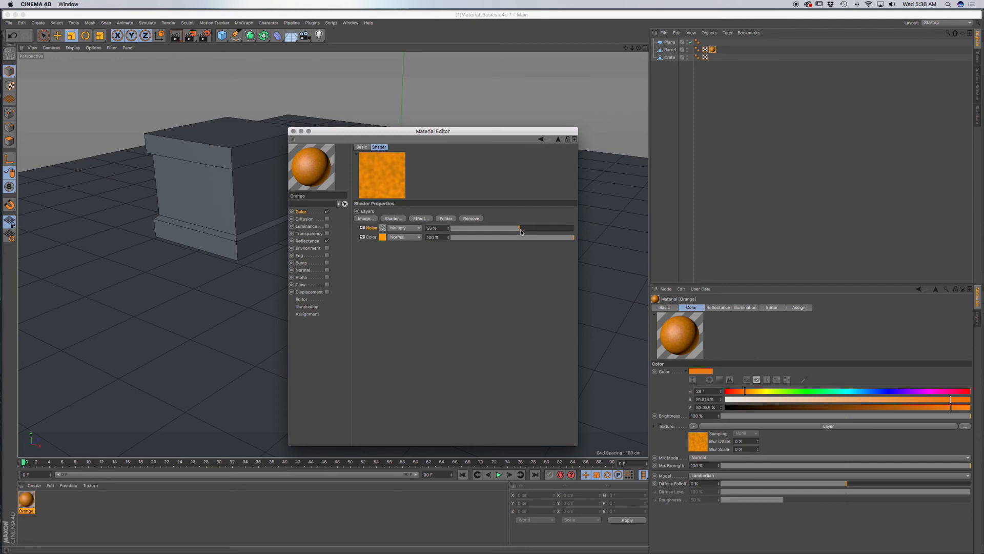
left_click_drag(520, 228, 573, 227)
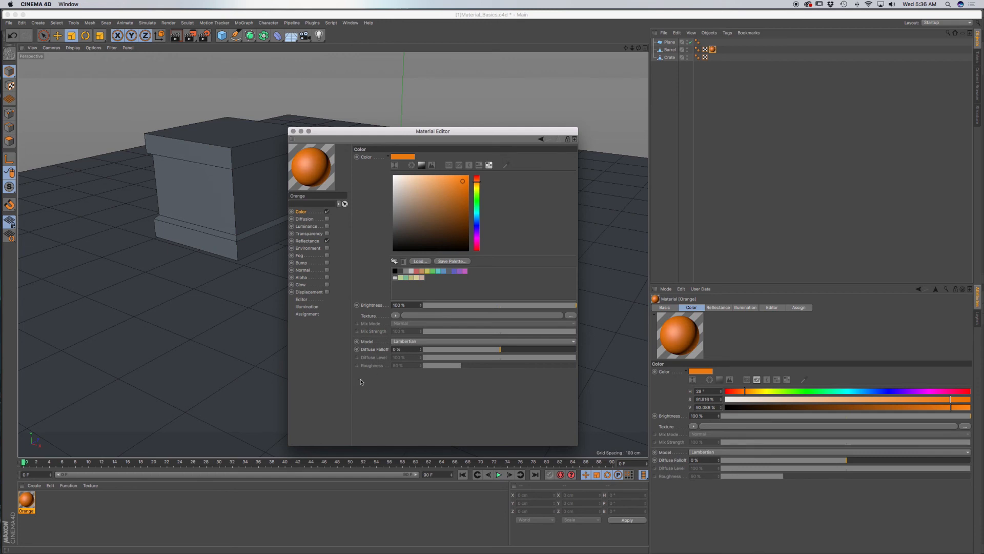
mouse_move(365, 309)
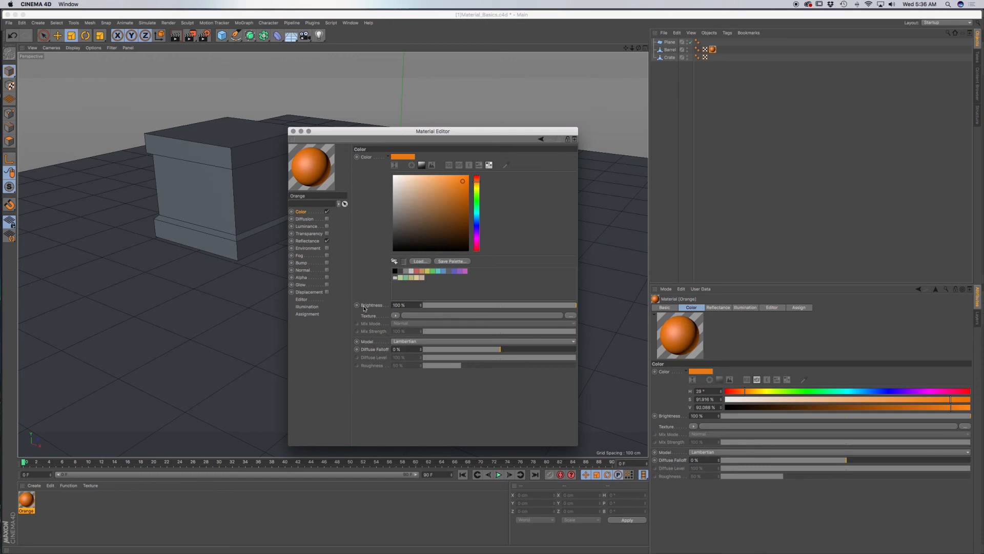
mouse_move(513, 311)
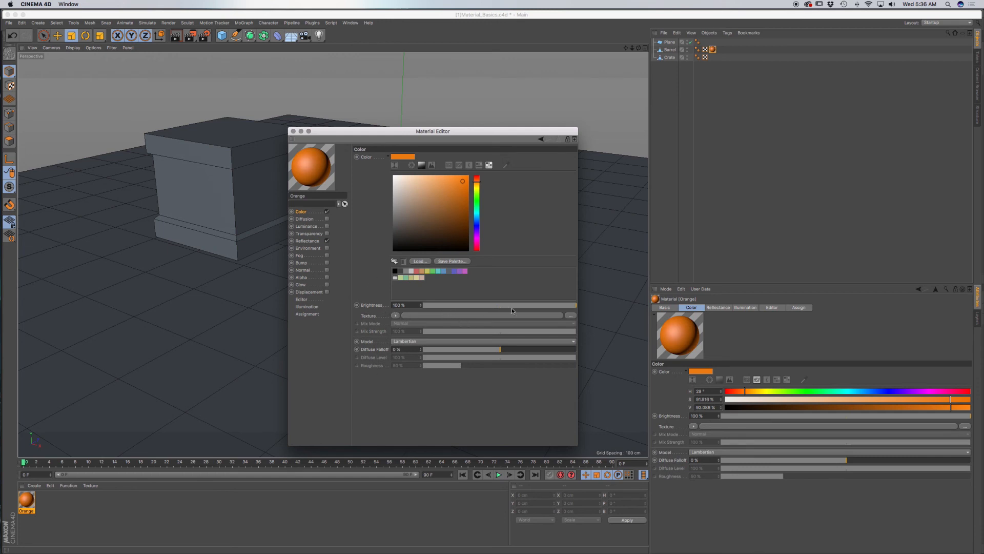
mouse_move(393, 331)
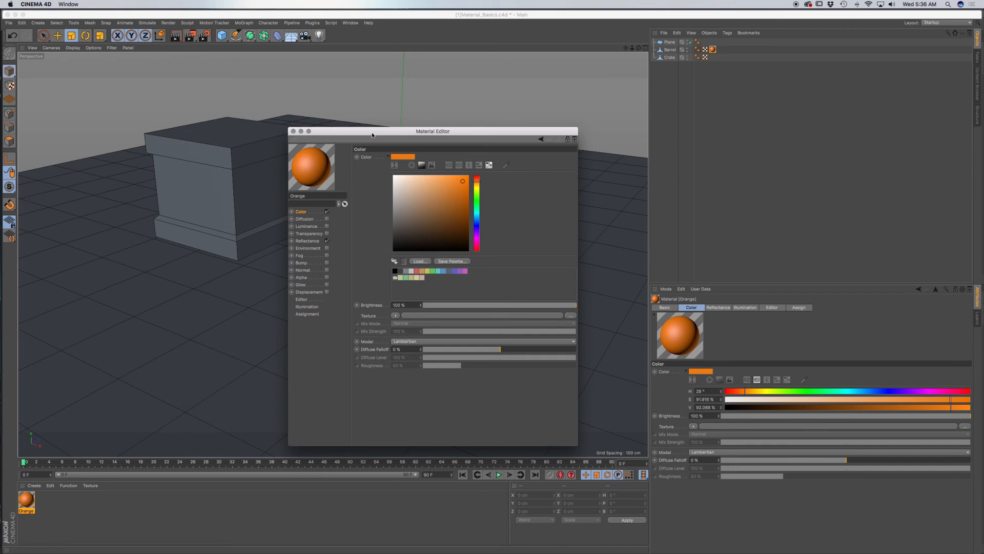
left_click_drag(432, 130, 421, 131)
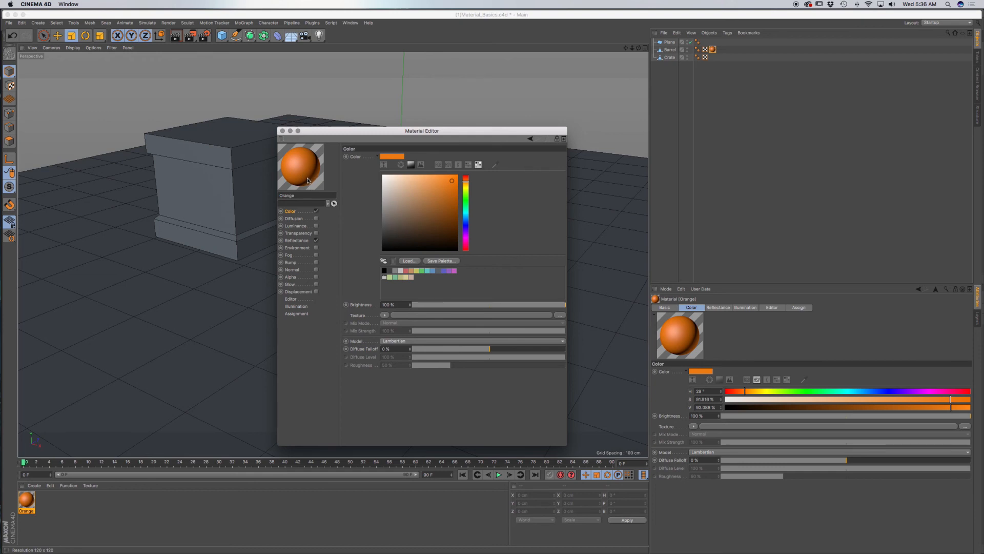
mouse_move(308, 181)
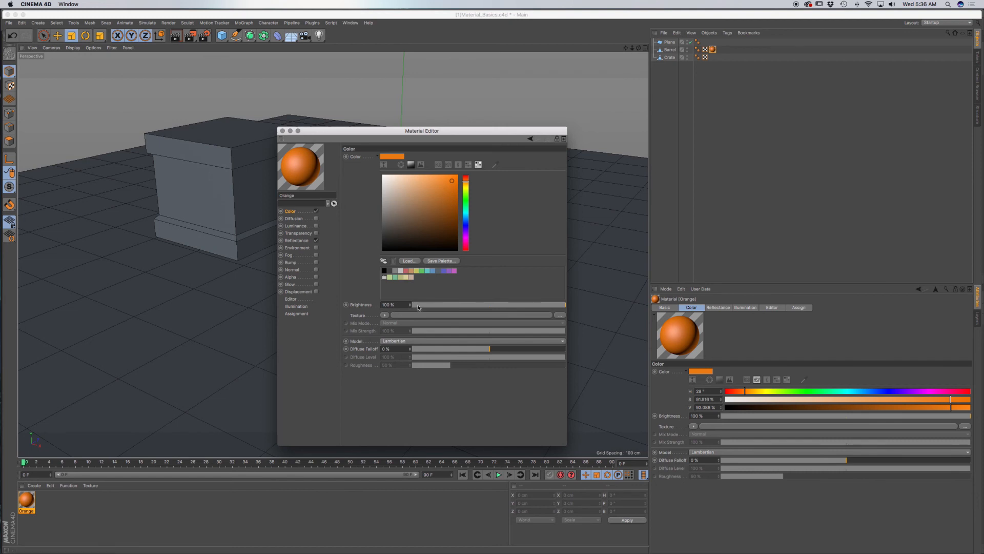
mouse_move(328, 267)
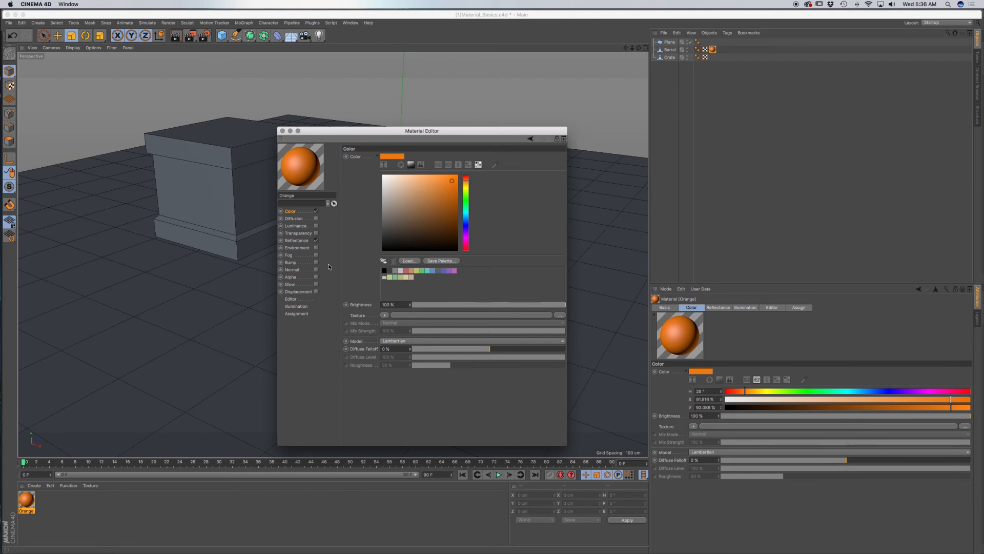
mouse_move(307, 175)
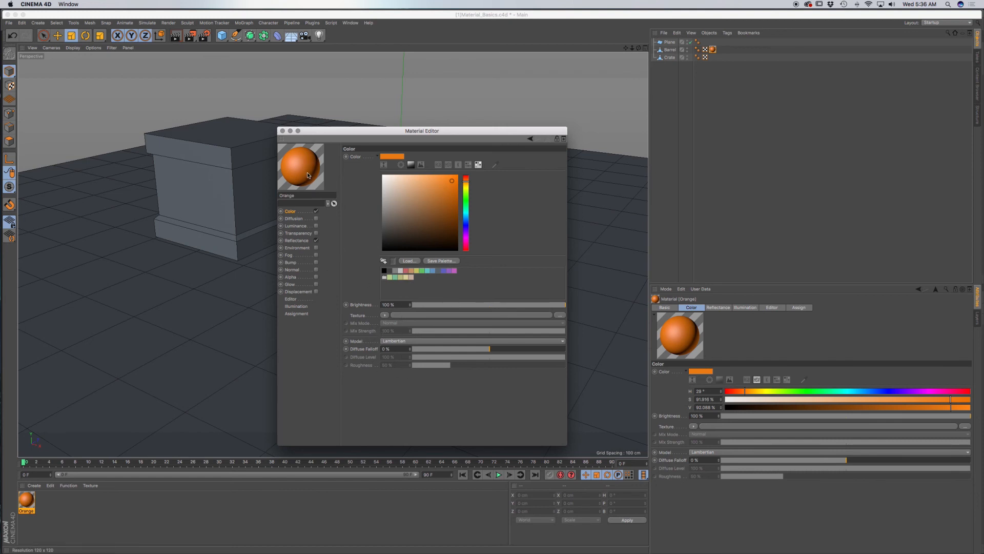
right_click(301, 165)
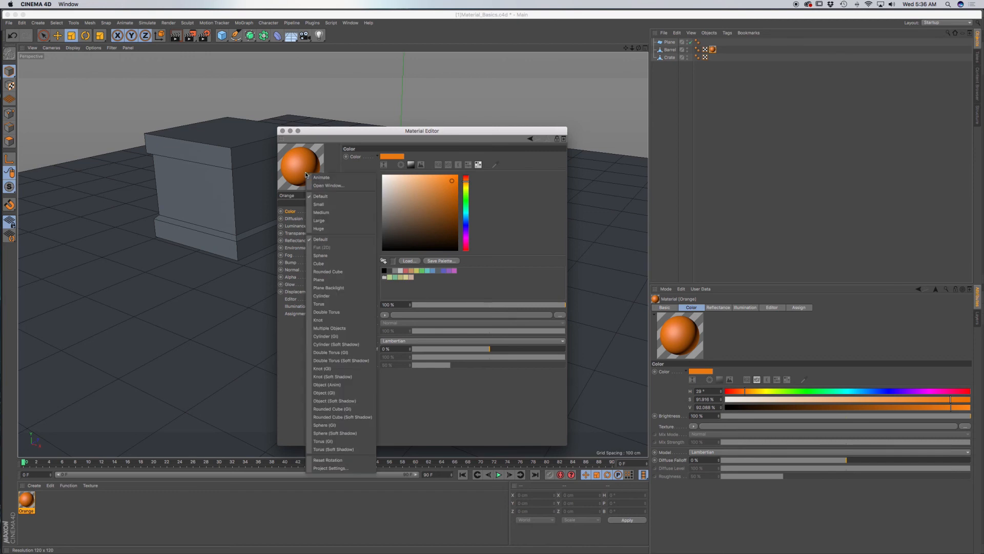
mouse_move(321, 177)
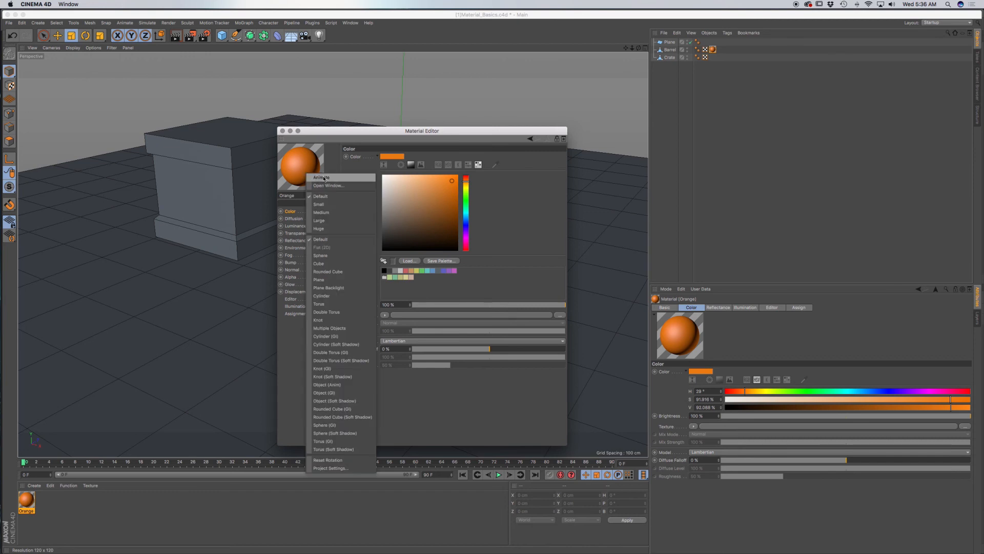
mouse_move(328, 186)
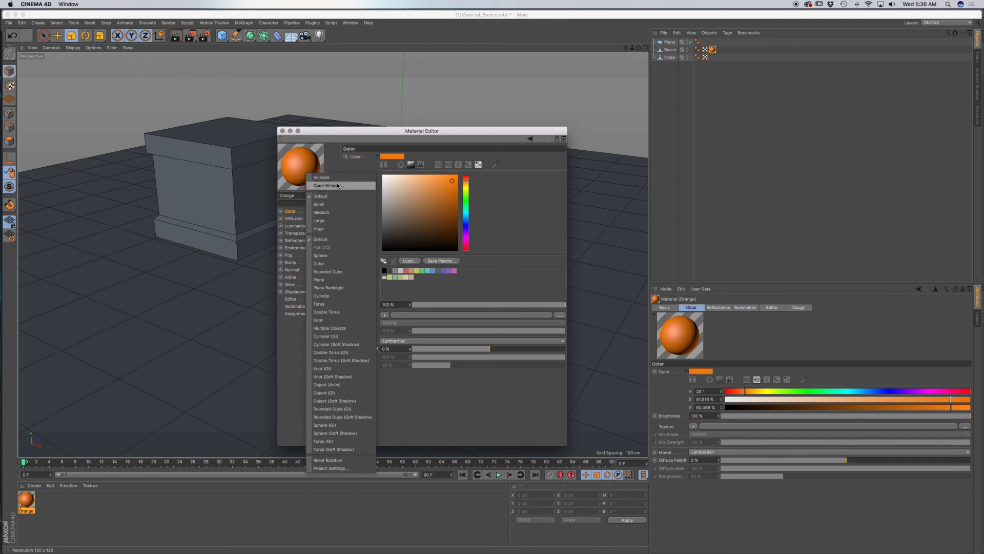
mouse_move(341, 289)
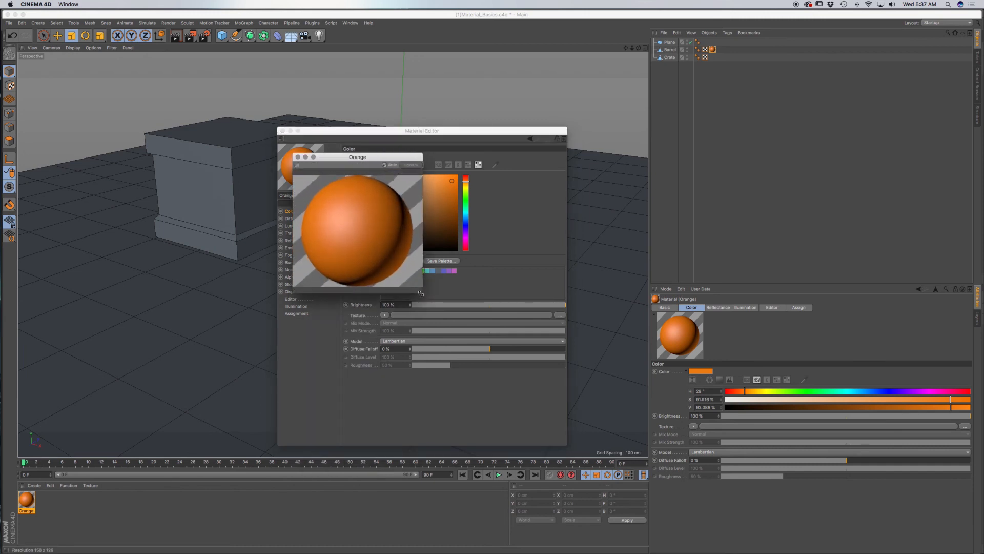
left_click_drag(421, 292, 440, 312)
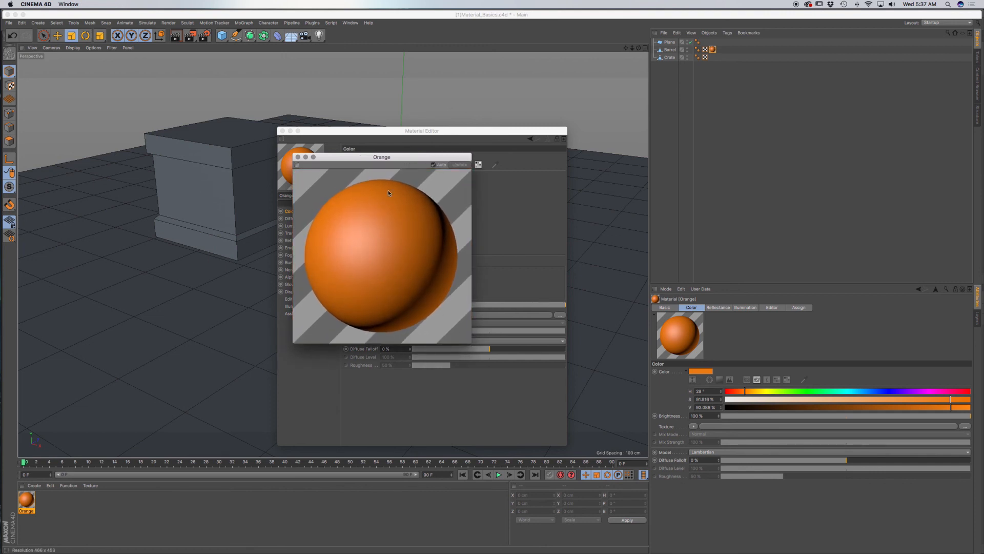
mouse_move(411, 189)
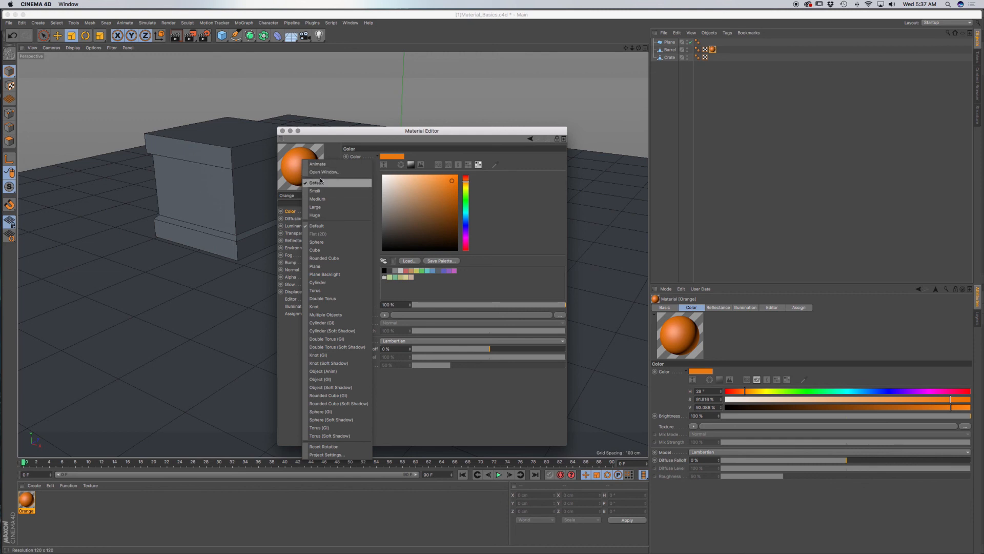
Set the material preview to Small, then to Medium size
left_click(315, 191)
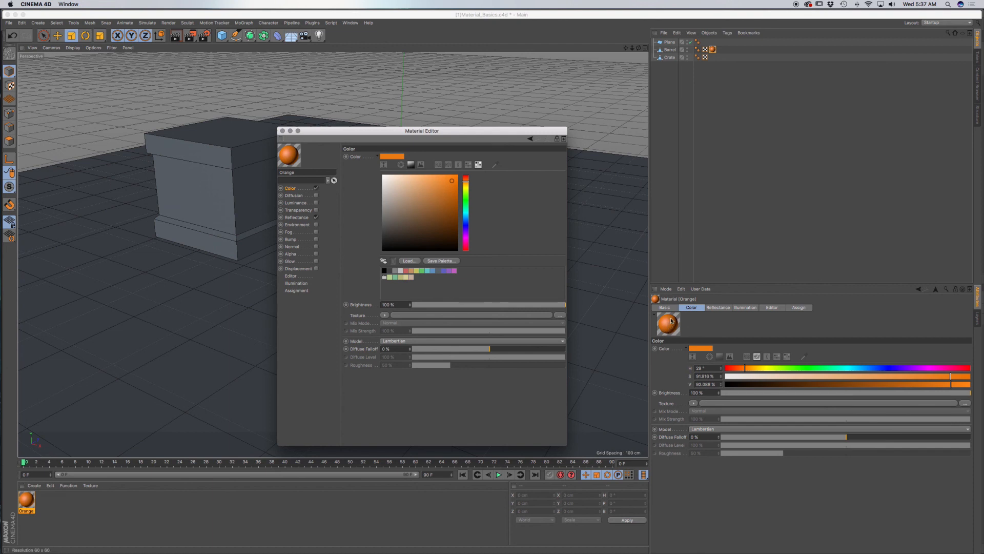
right_click(289, 155)
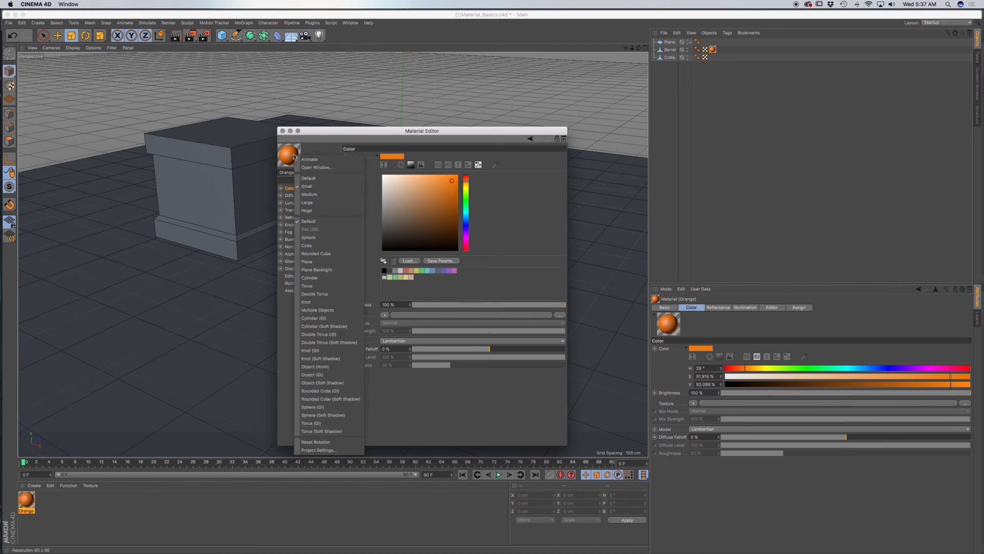
mouse_move(309, 195)
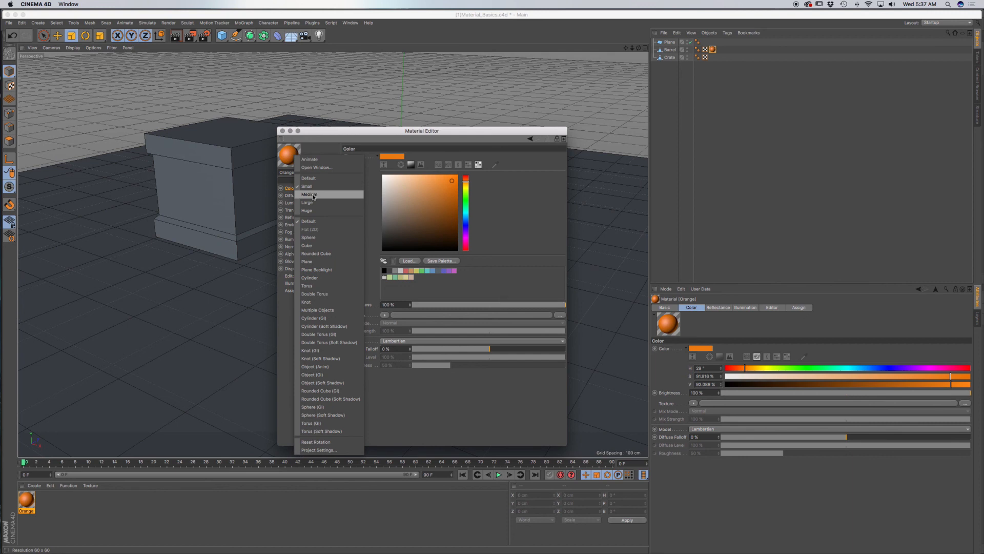
left_click(308, 194)
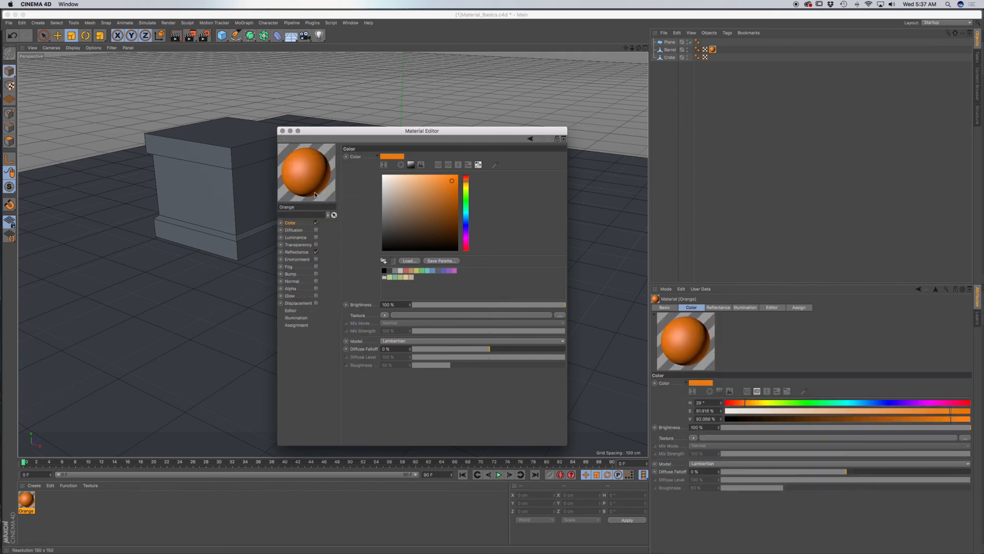
Try the material preview on a cube, a knot and other shapes, ending on a torus
right_click(307, 172)
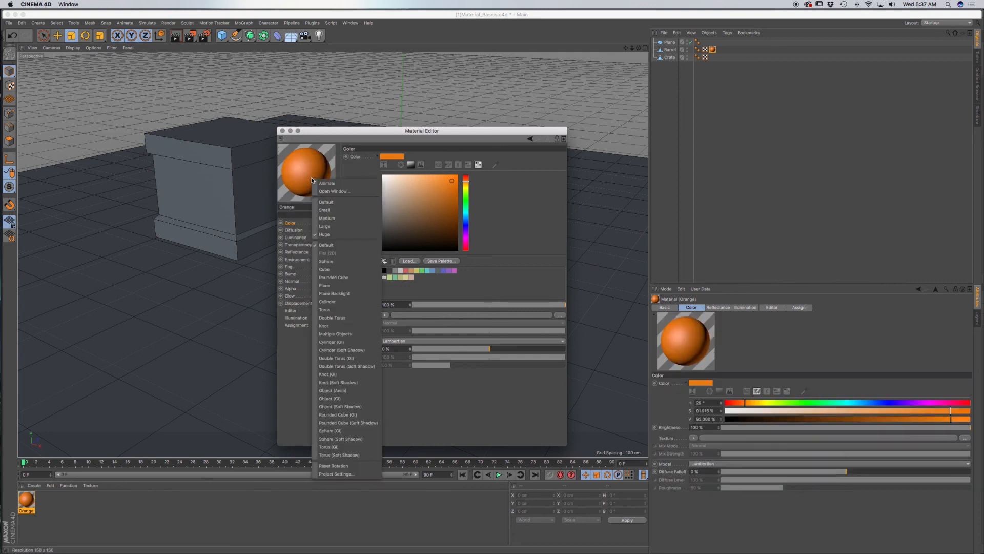
mouse_move(354, 245)
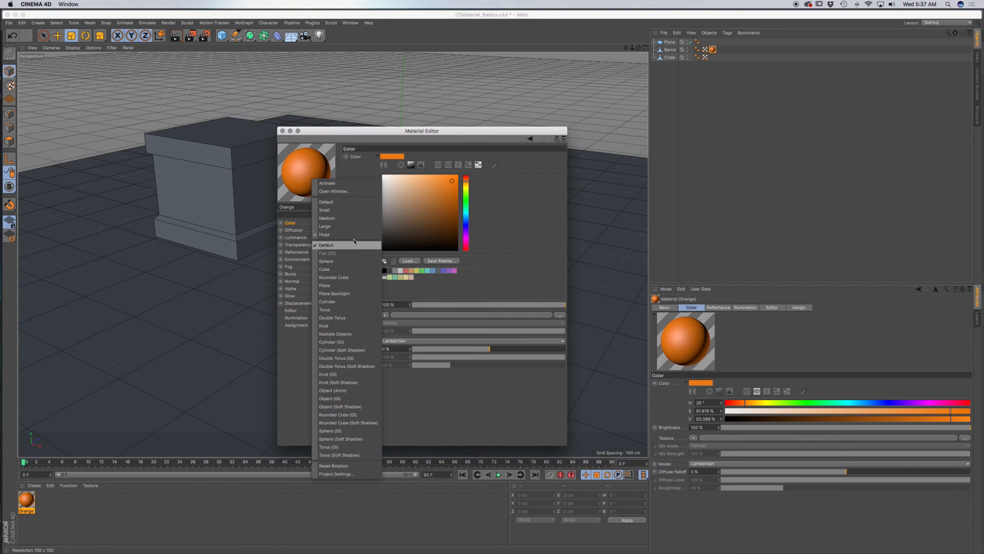
mouse_move(326, 261)
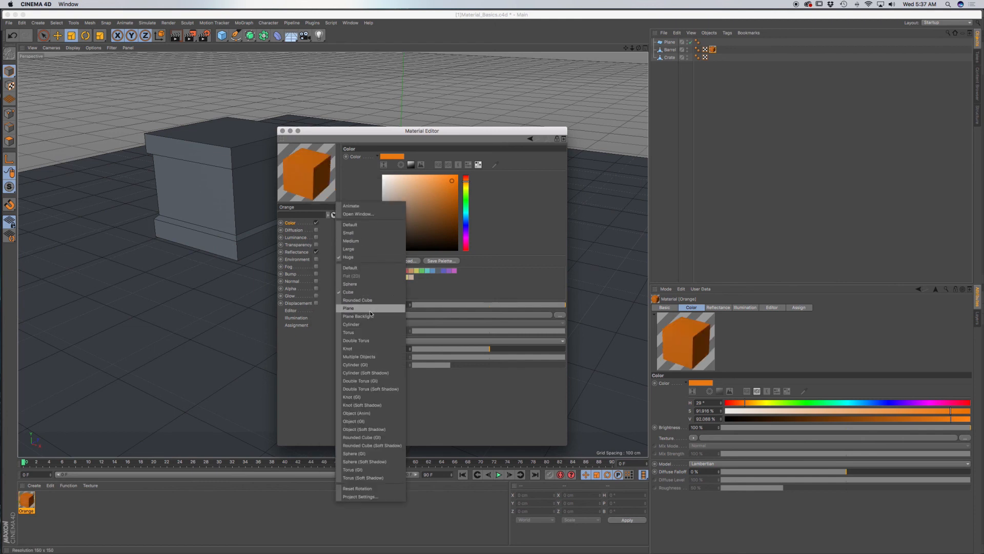
mouse_move(347, 349)
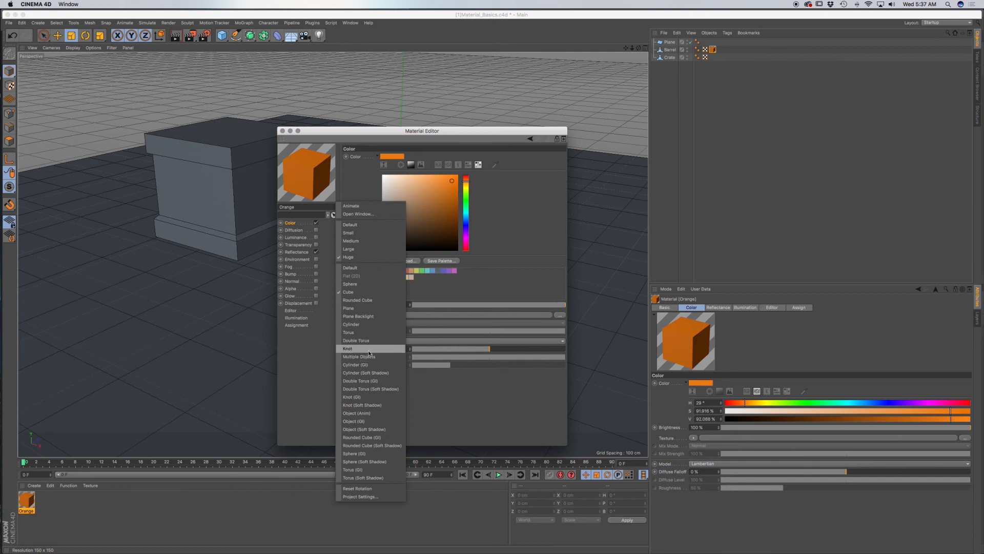
left_click(348, 349)
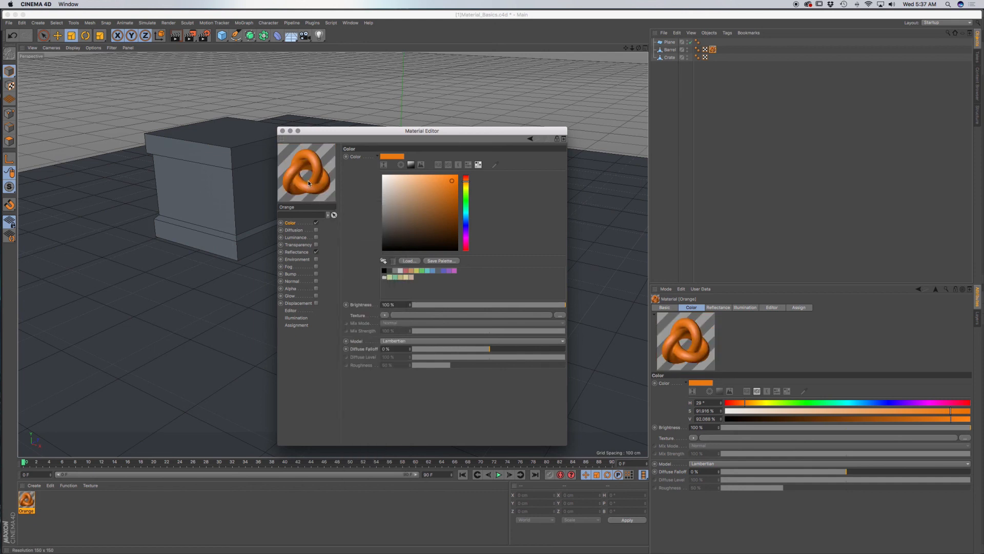
right_click(307, 172)
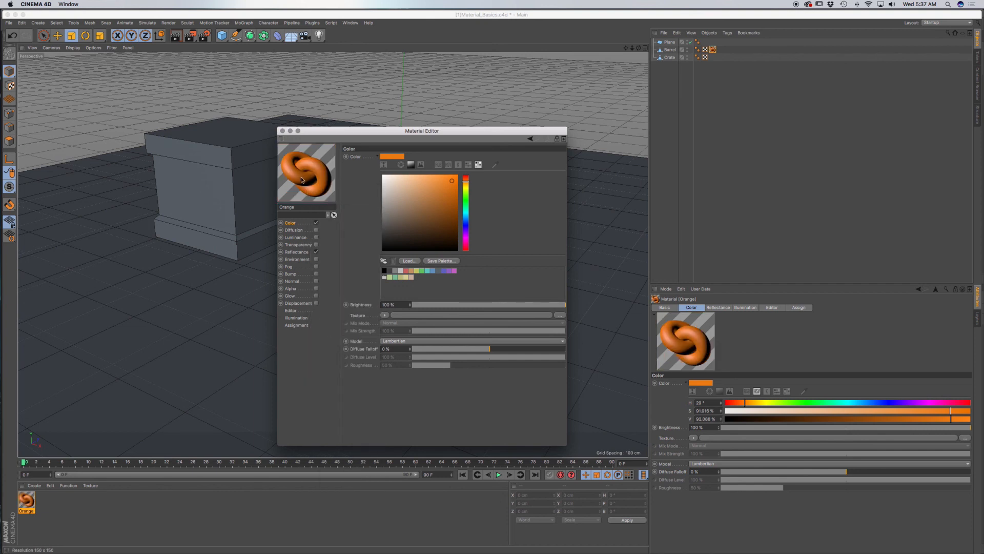
mouse_move(301, 183)
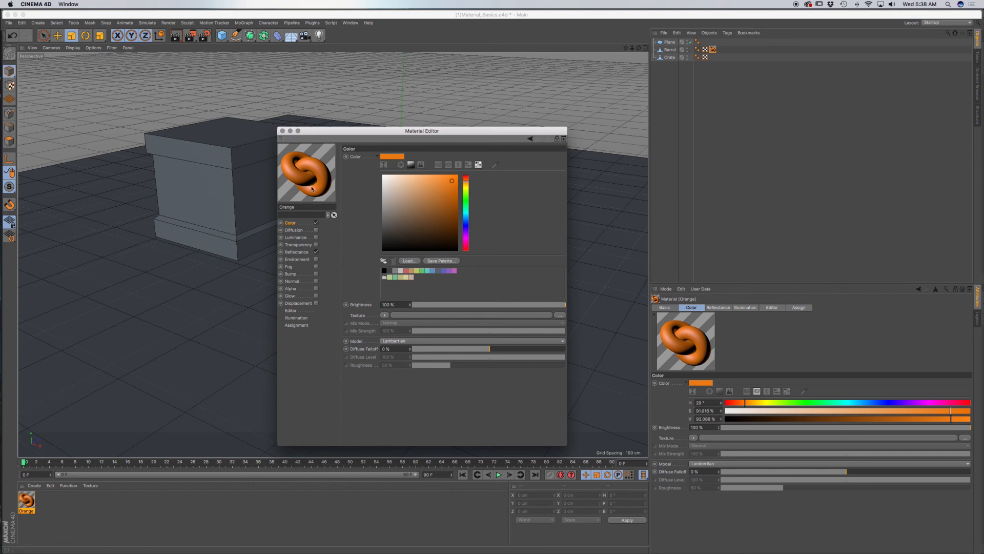
right_click(306, 173)
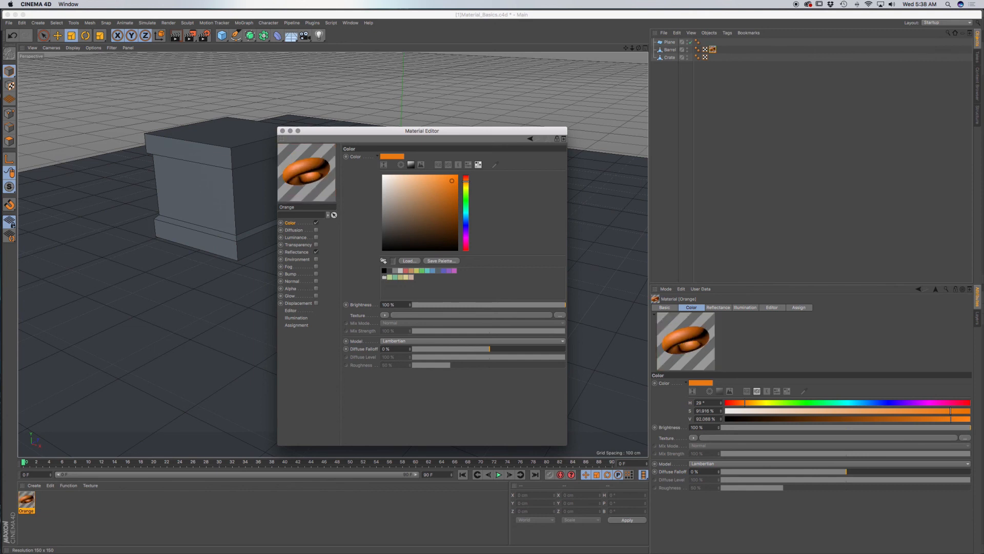
Switch the preview to Torus (Soft Shadow), then close the Material Editor to reveal the orange barrel
right_click(306, 173)
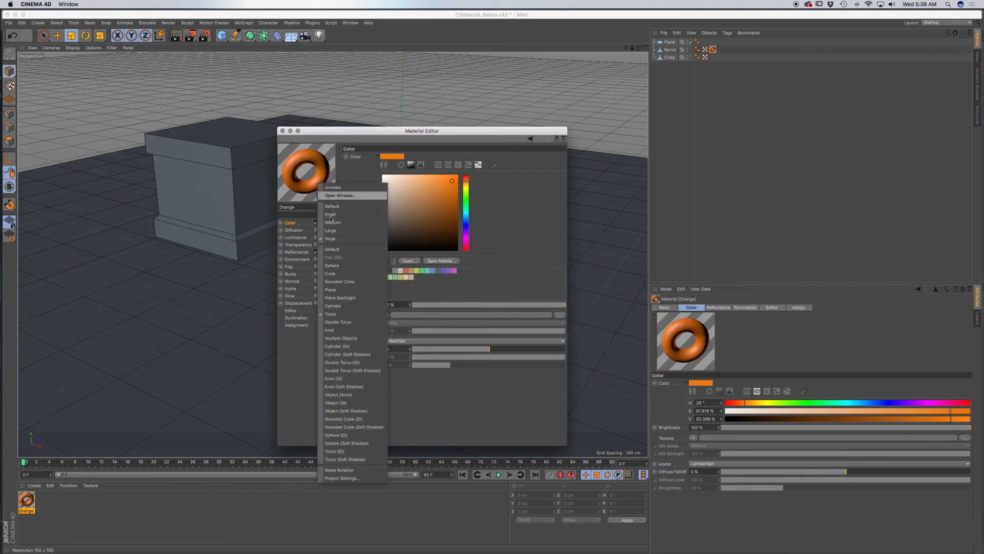
mouse_move(346, 410)
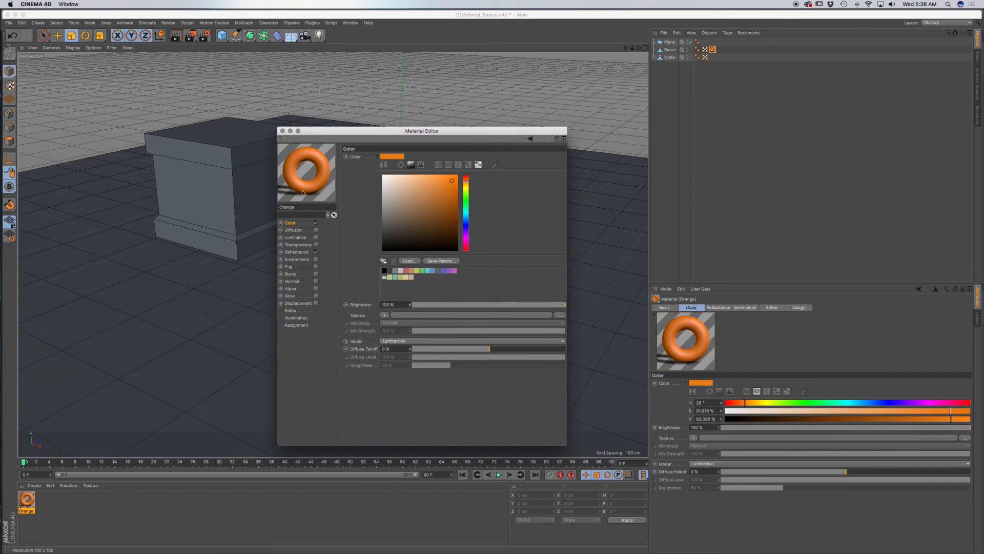
right_click(305, 169)
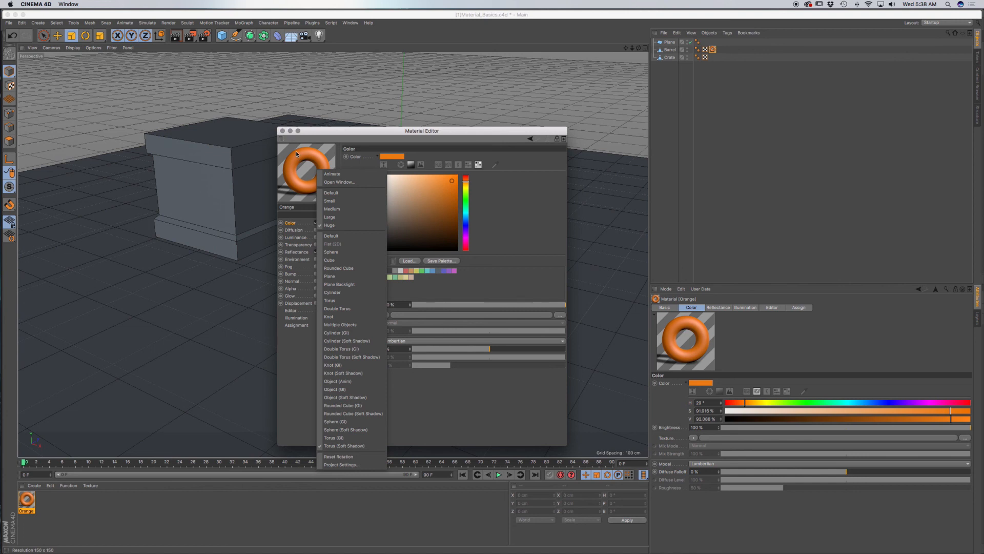
left_click(302, 169)
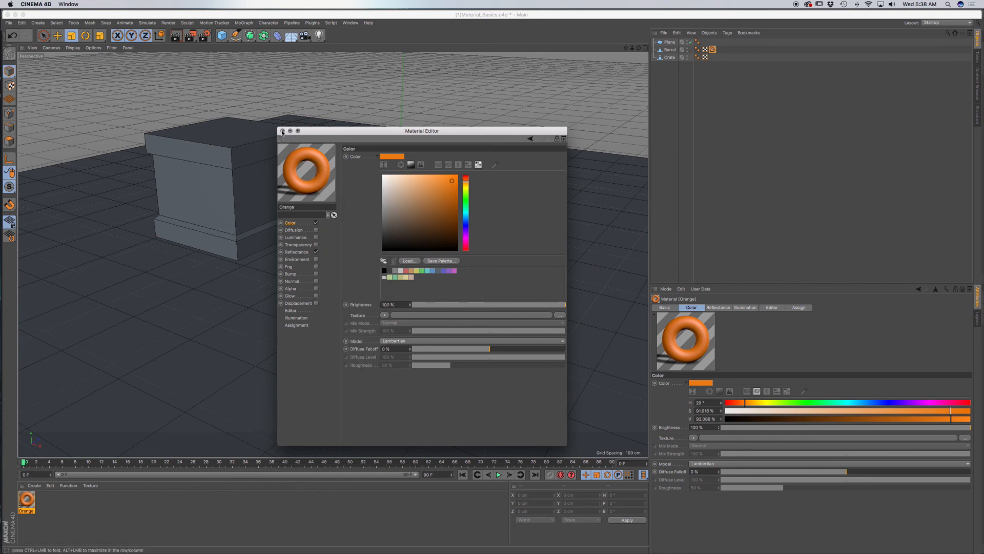
left_click(282, 130)
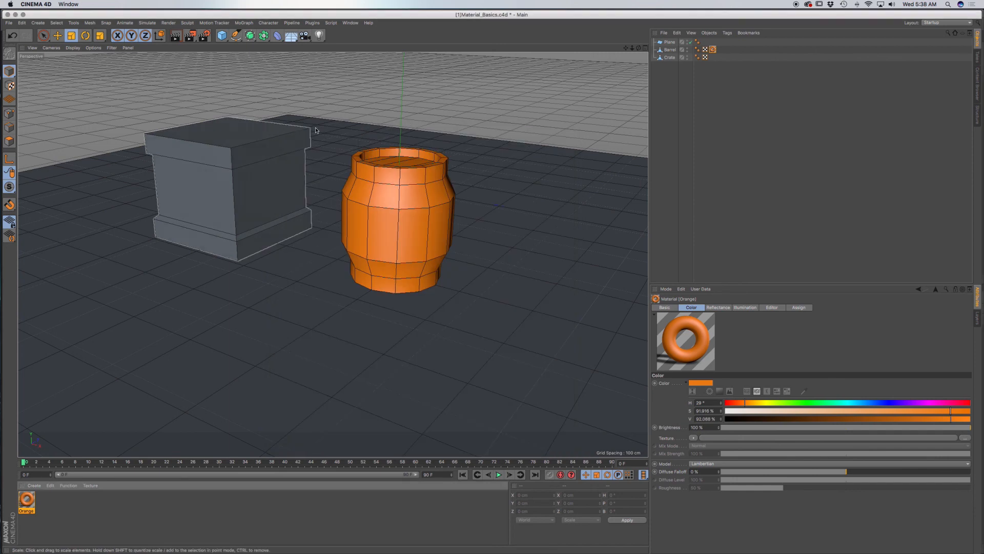